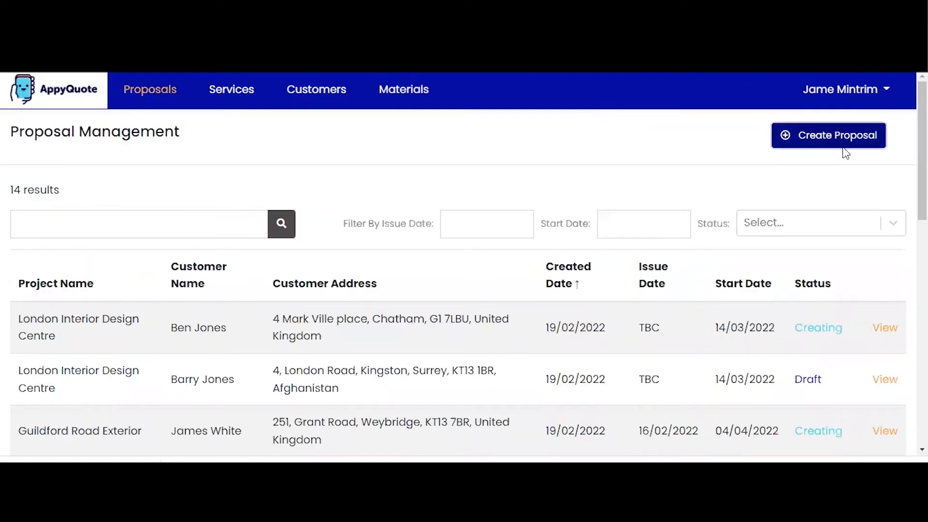
Create proposal 'London Interior Design Studio' with a note that the client supplies all paints
left_click(828, 136)
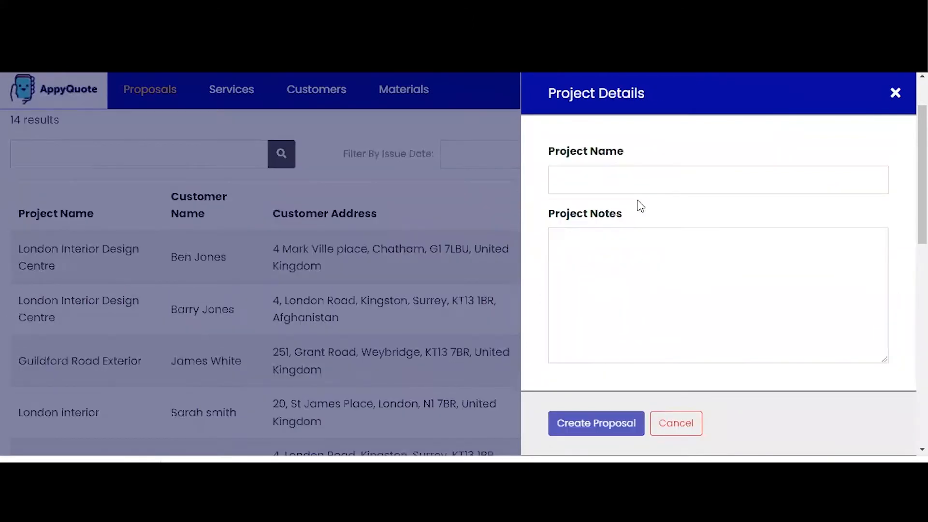
type("London Interior Design Studio")
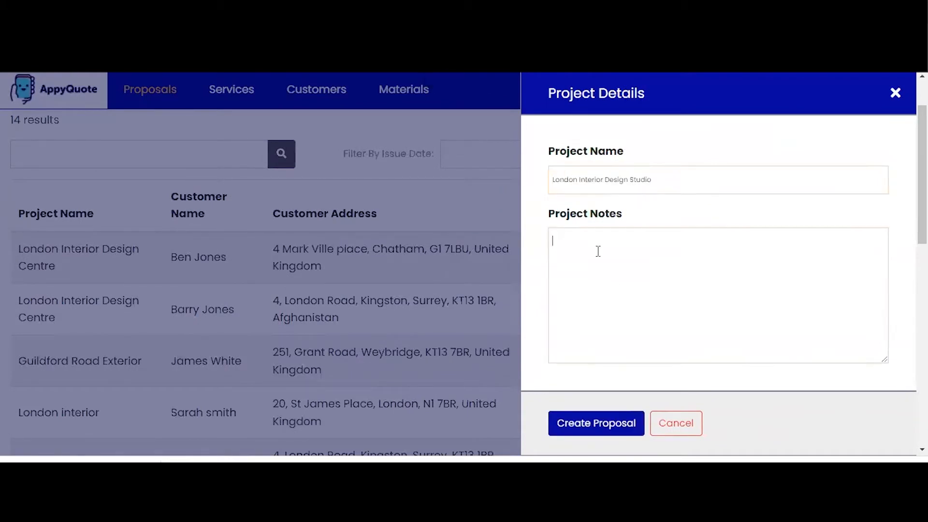
type("ClinLi")
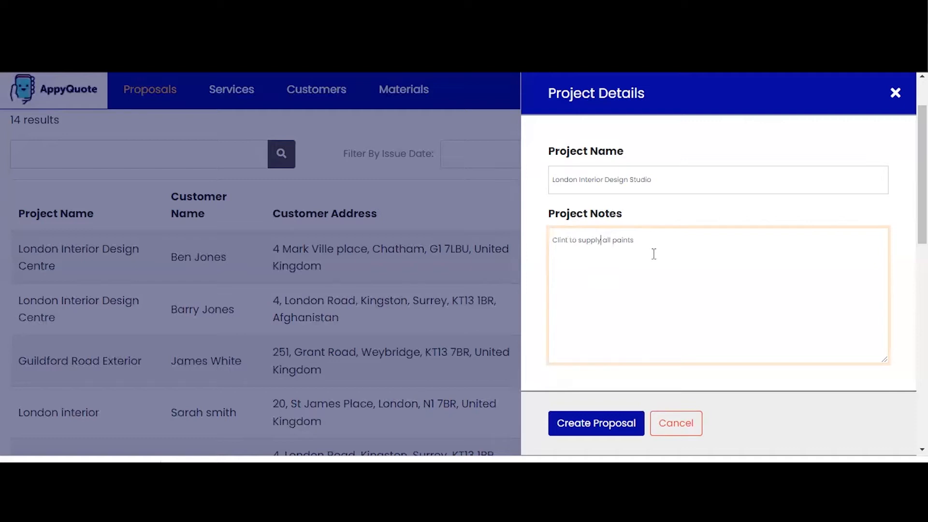
left_click(596, 424)
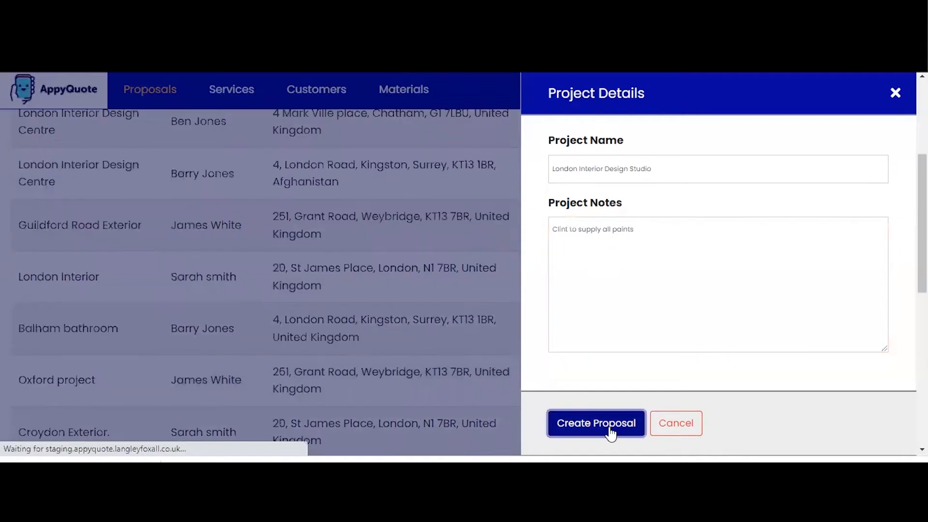
Add a Lounge interior area and pick the Protect working area service with labour hours
left_click(595, 423)
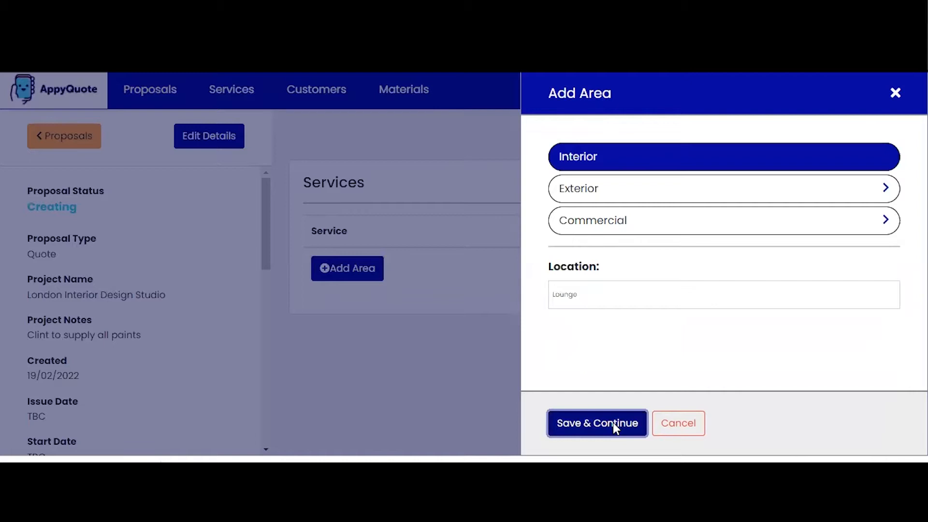
left_click(598, 424)
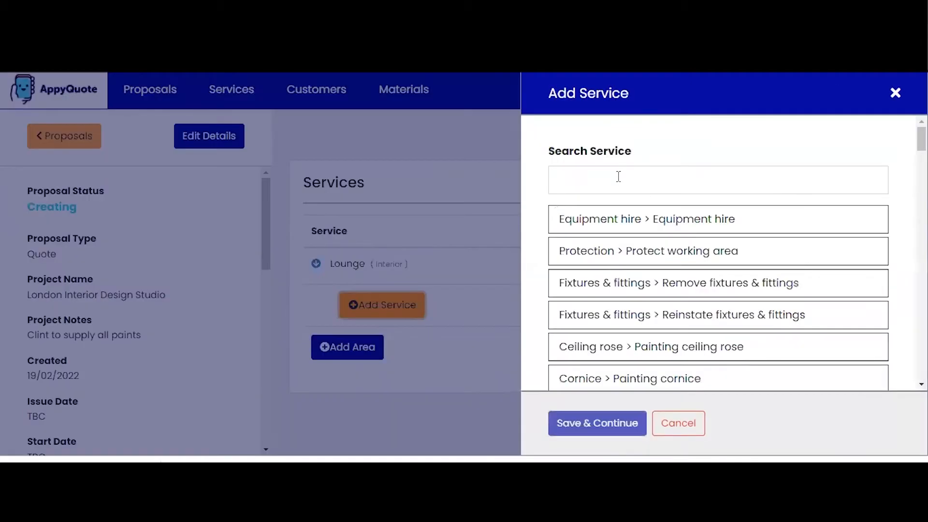
type("pro")
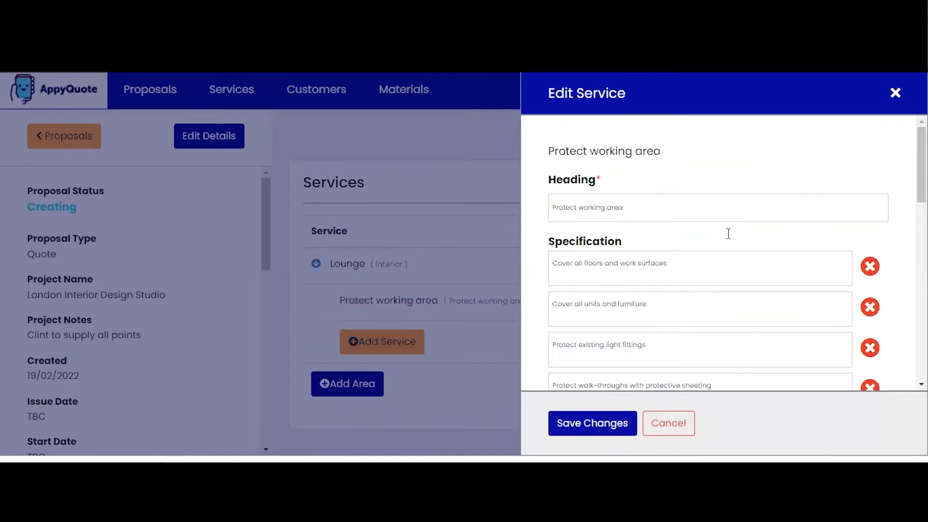
scroll("down", 3)
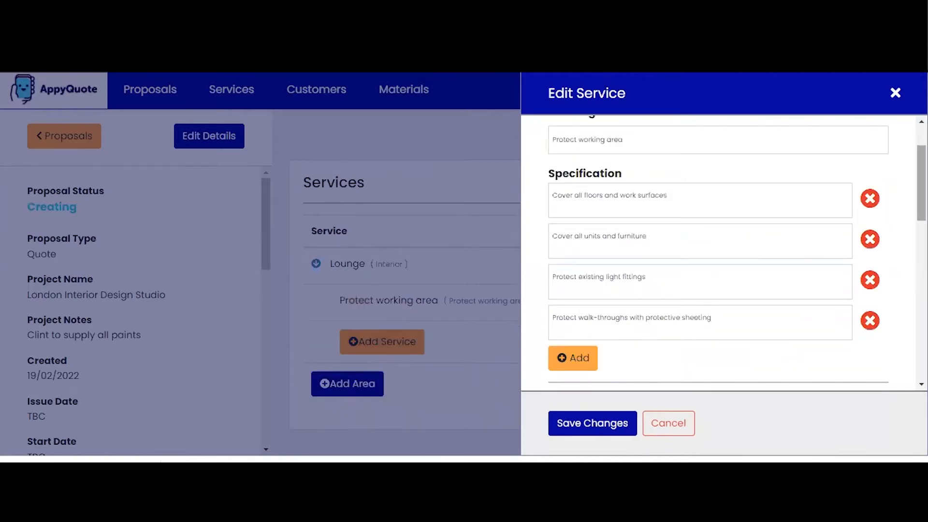
scroll("down", 3)
type("3")
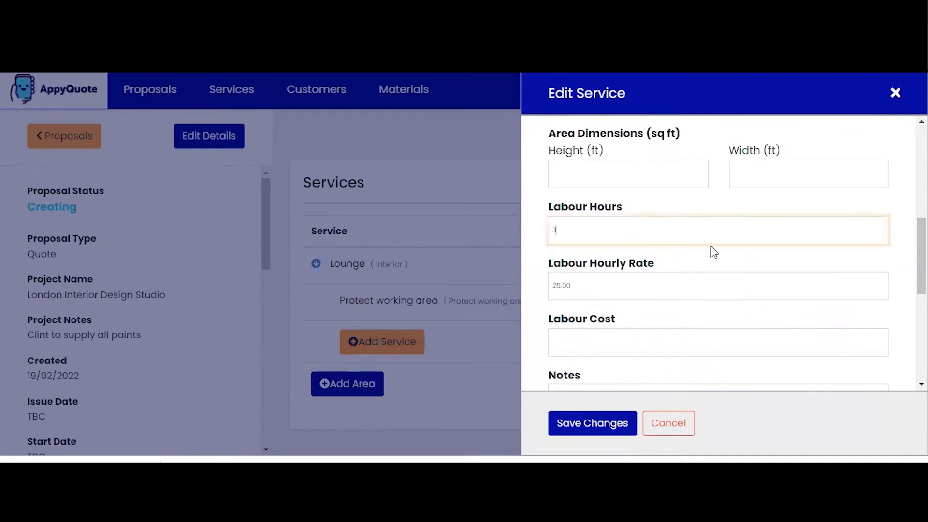
scroll("down", 3)
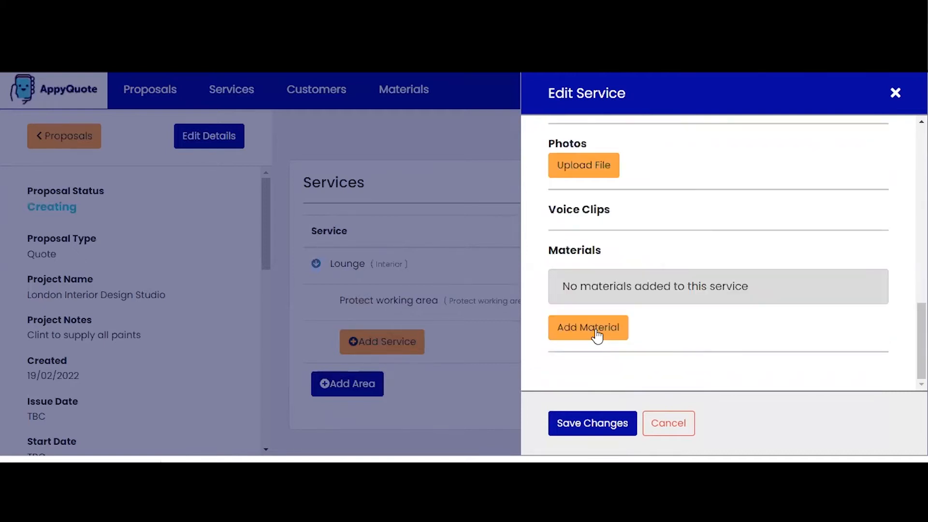
Attach carpet protector material and save the service, pricing the Lounge at £139.05
left_click(588, 327)
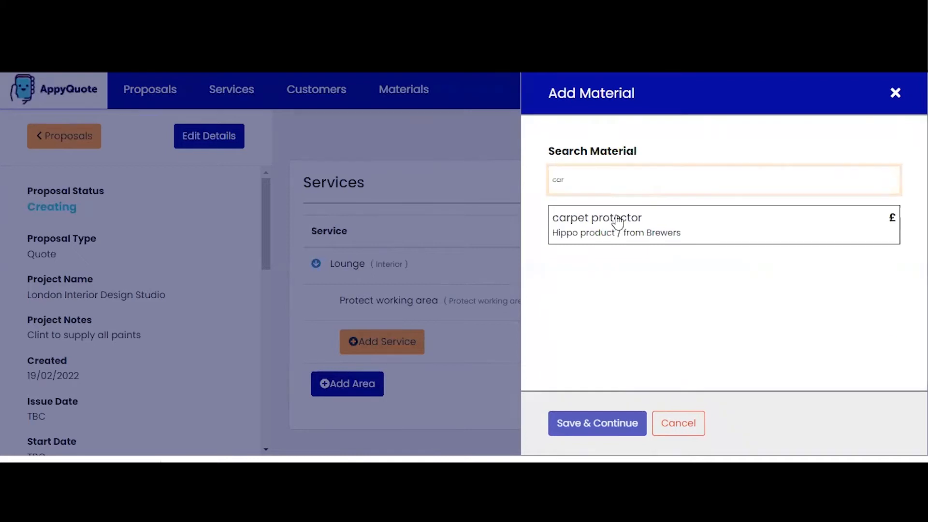
left_click(597, 224)
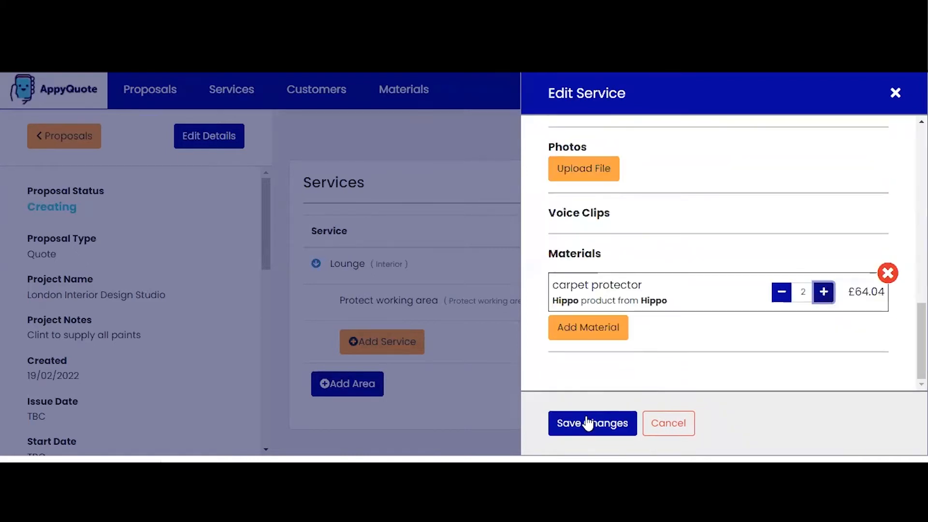
left_click(593, 424)
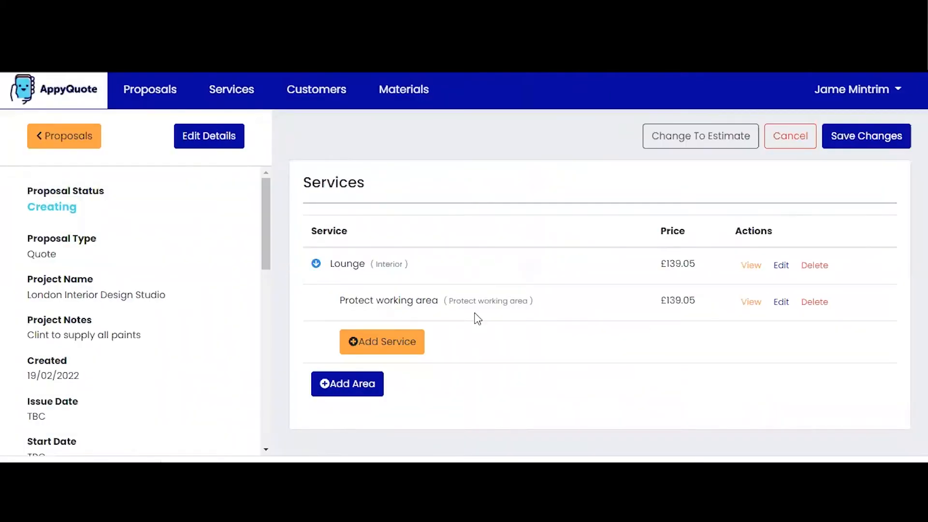
Add Painting ceilings matt emulsion to the Lounge with 4 labour hours
left_click(382, 342)
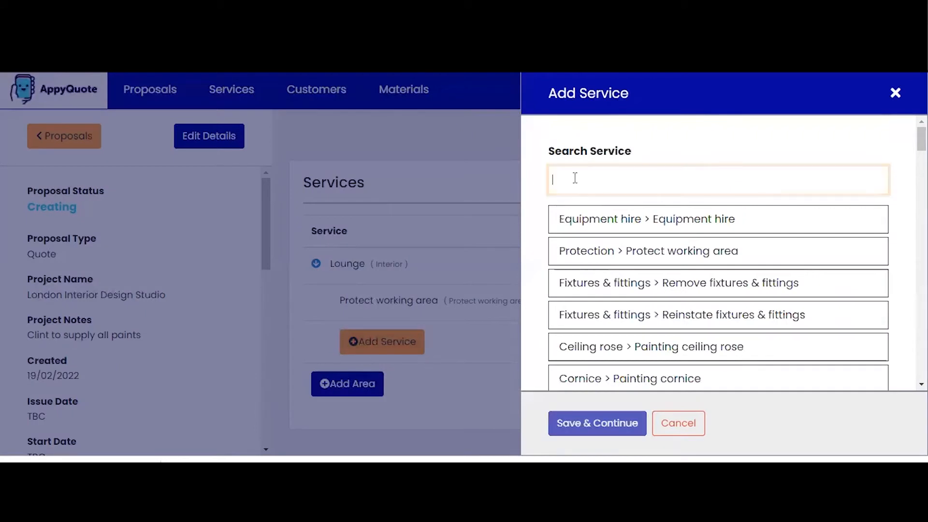
type("ceilings")
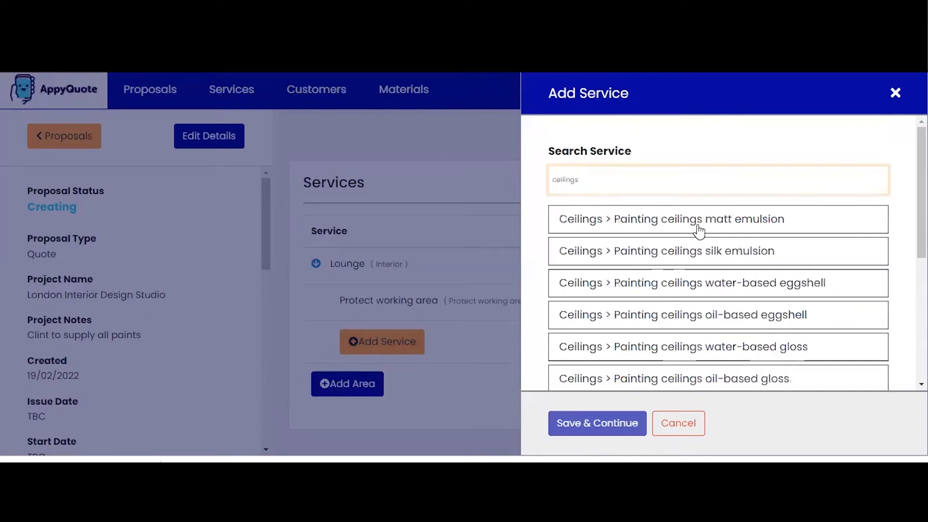
left_click(698, 219)
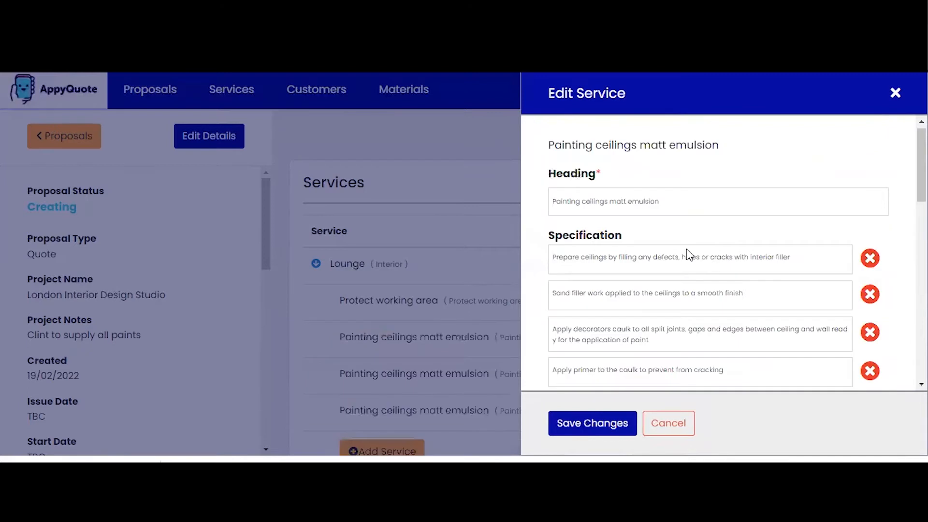
scroll("down", 3)
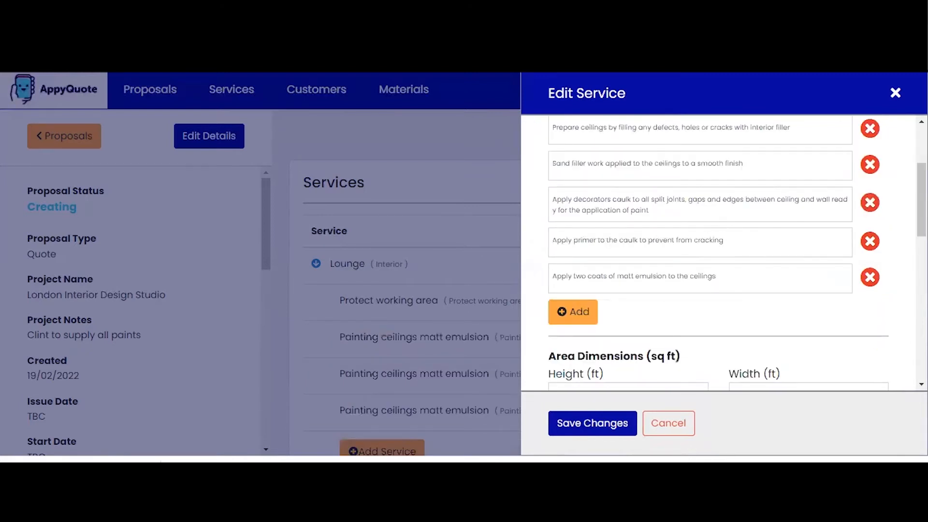
scroll("down", 3)
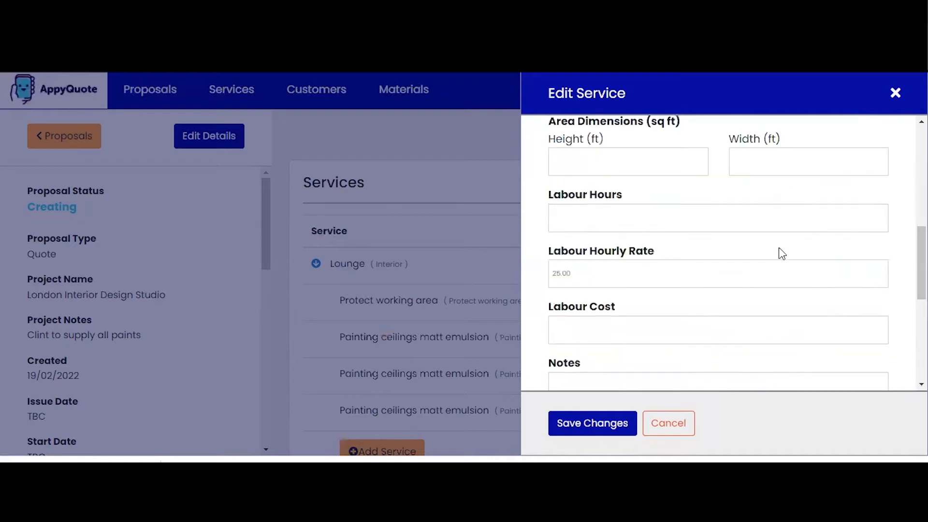
type("4")
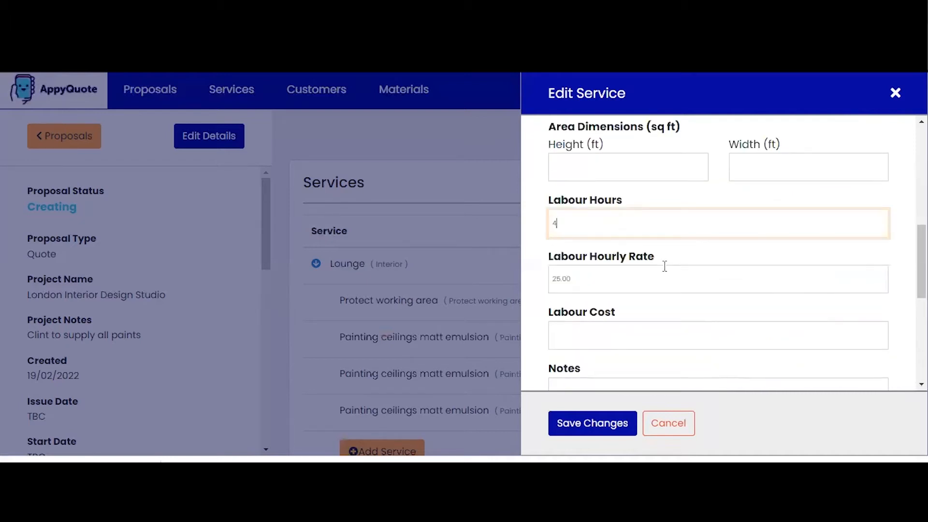
scroll("down", 3)
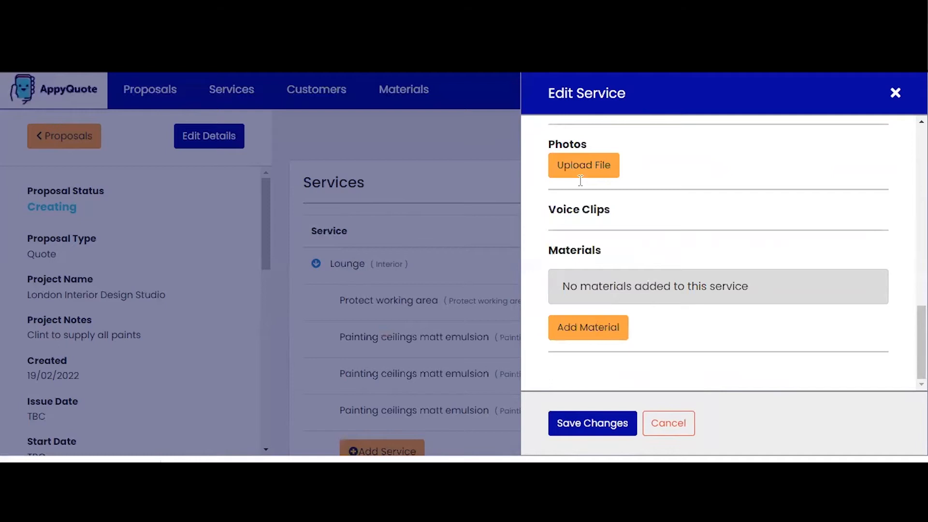
Attach Matt Emulsion material and save, bringing the Lounge to £194.05
left_click(588, 327)
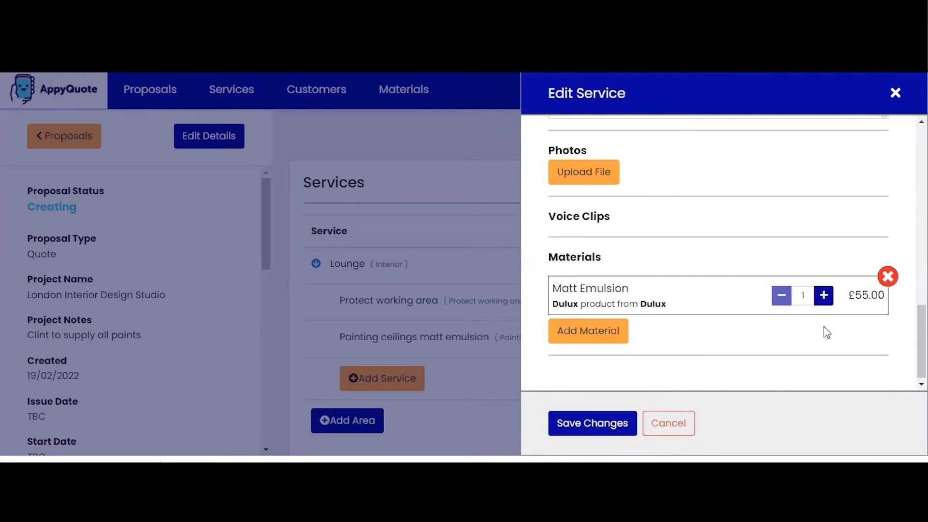
left_click(592, 423)
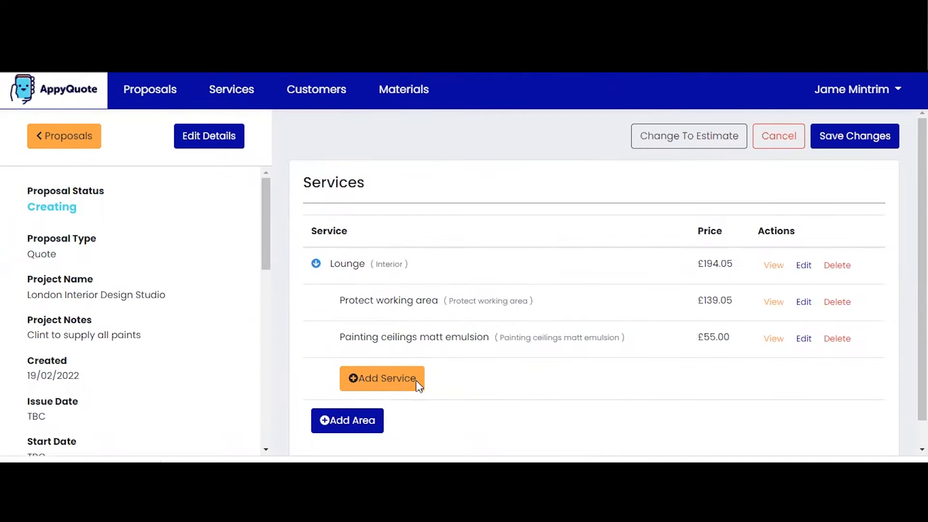
Add a Painting woodwork oil-based satinwood service to the Lounge with Sand Paper material
left_click(382, 379)
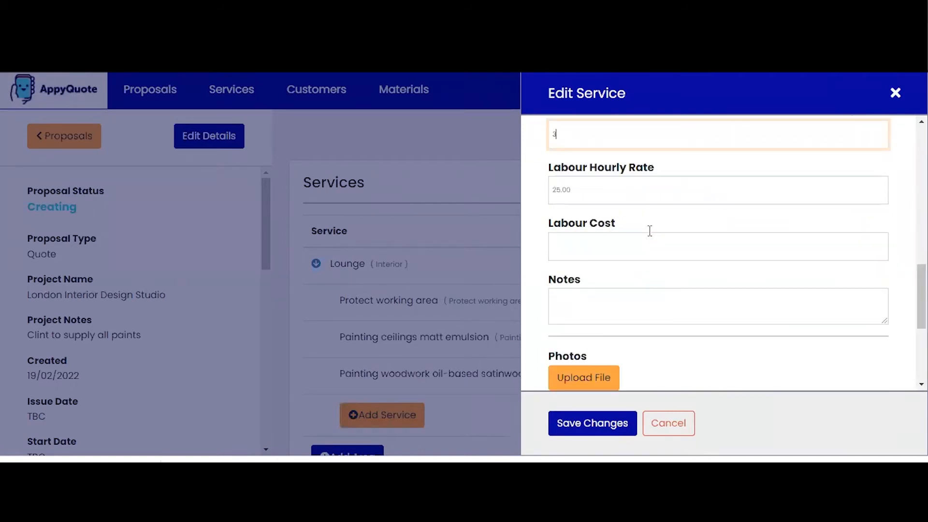
scroll("down", 3)
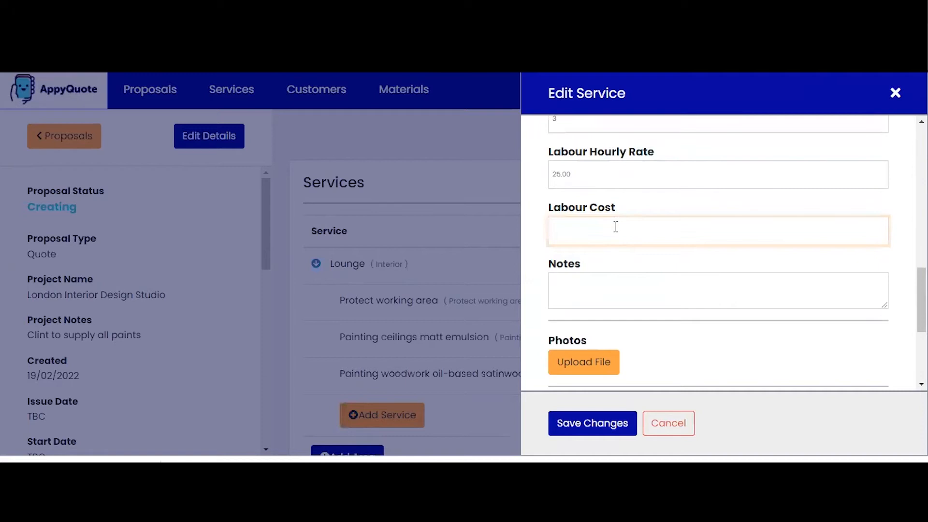
mouse_move(644, 231)
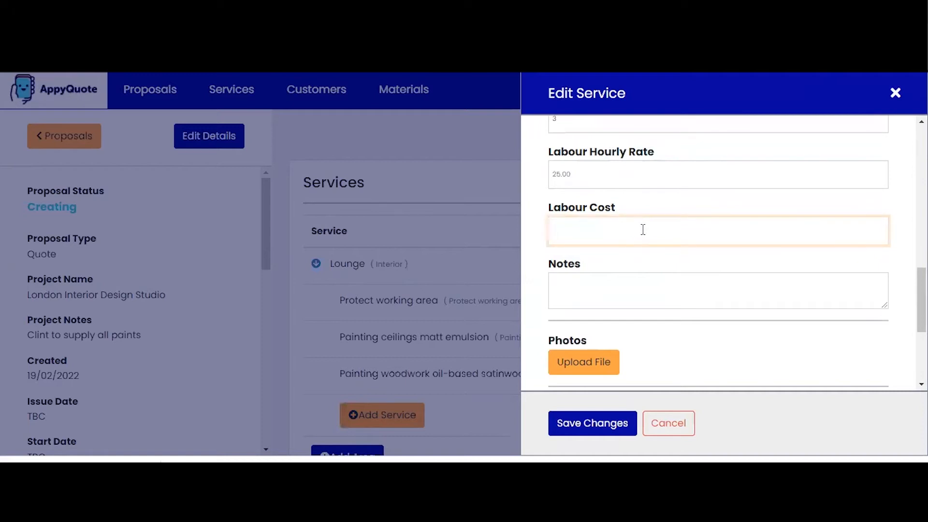
scroll("down", 3)
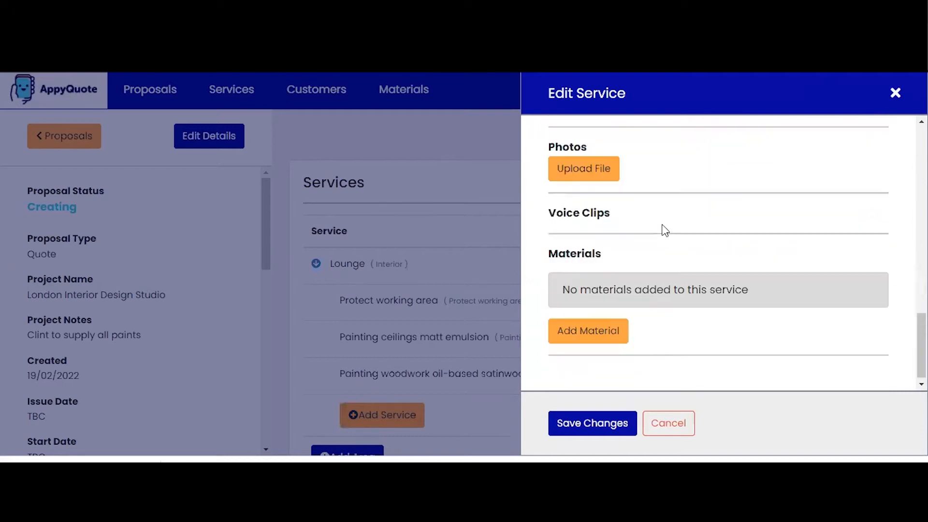
left_click(587, 331)
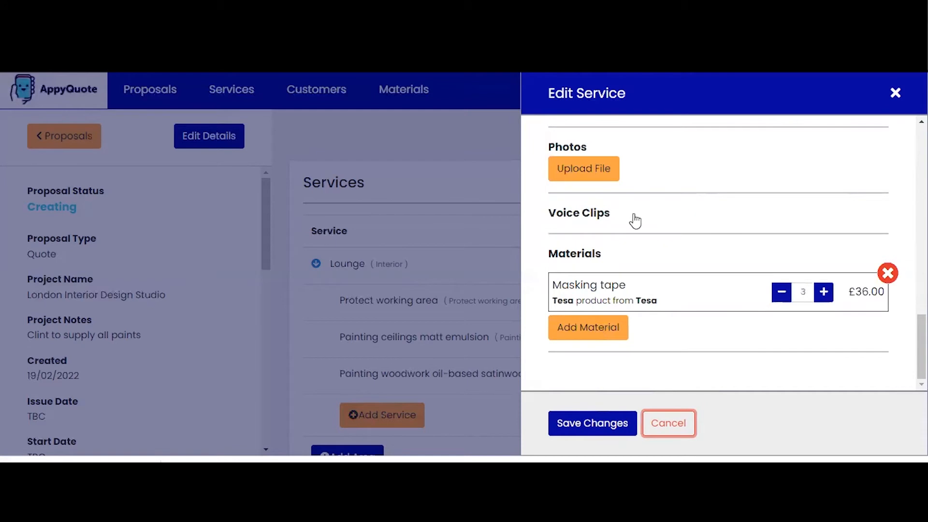
left_click(588, 327)
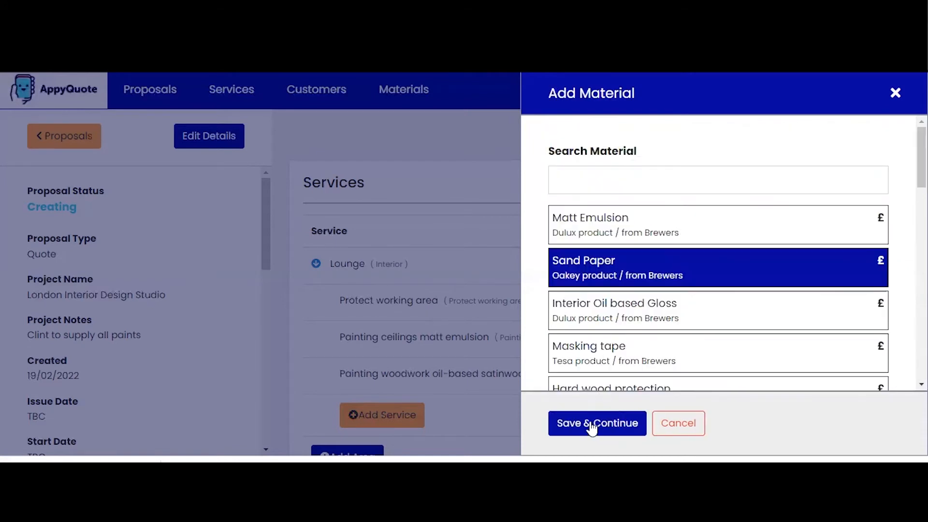
left_click(598, 423)
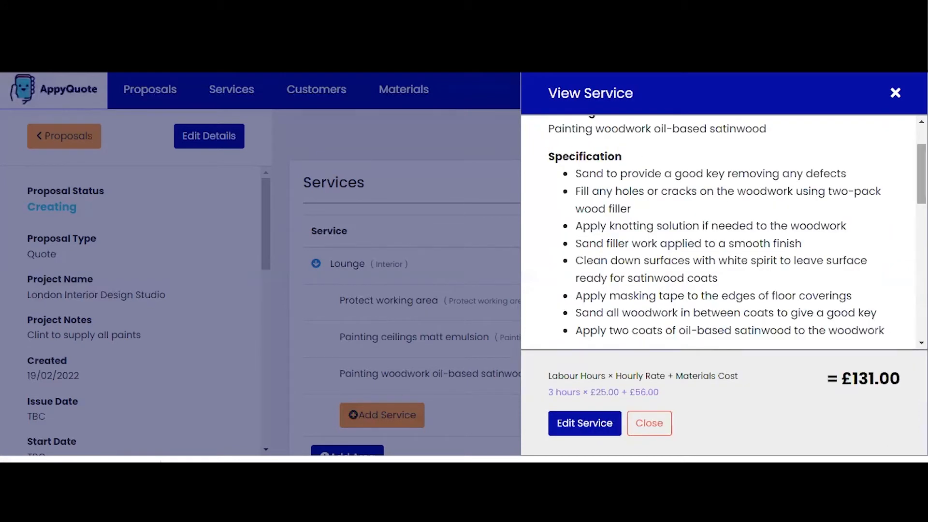
Add Satinwood Oil Based material (Lounge now £378.05) and preview the proposal as PDF
scroll("down", 3)
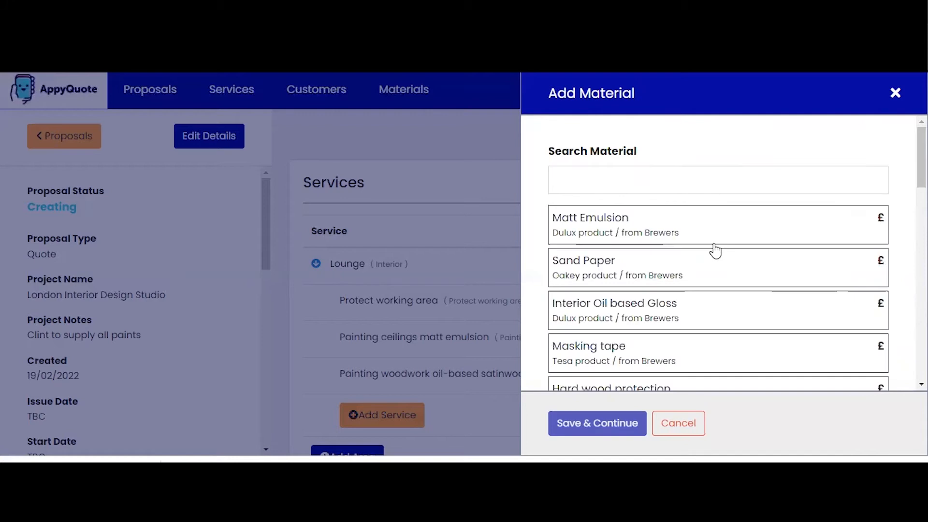
type("sat")
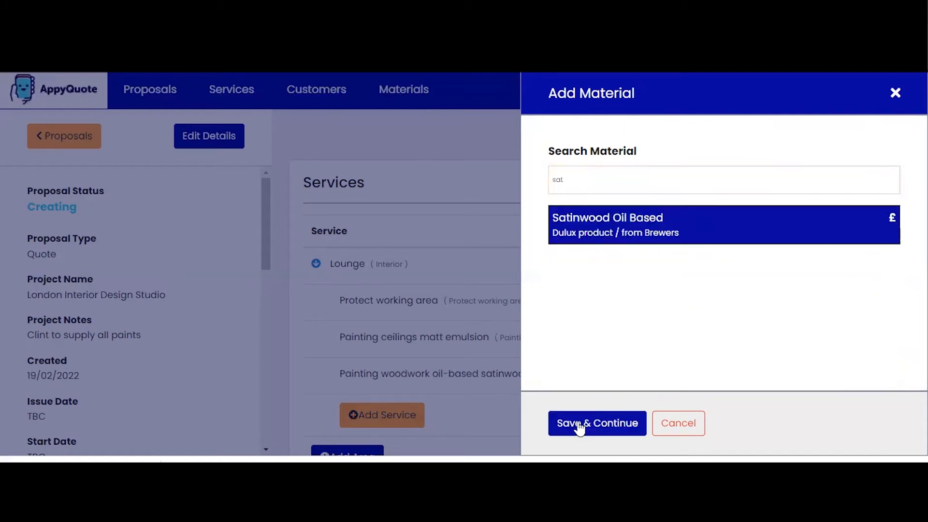
left_click(598, 424)
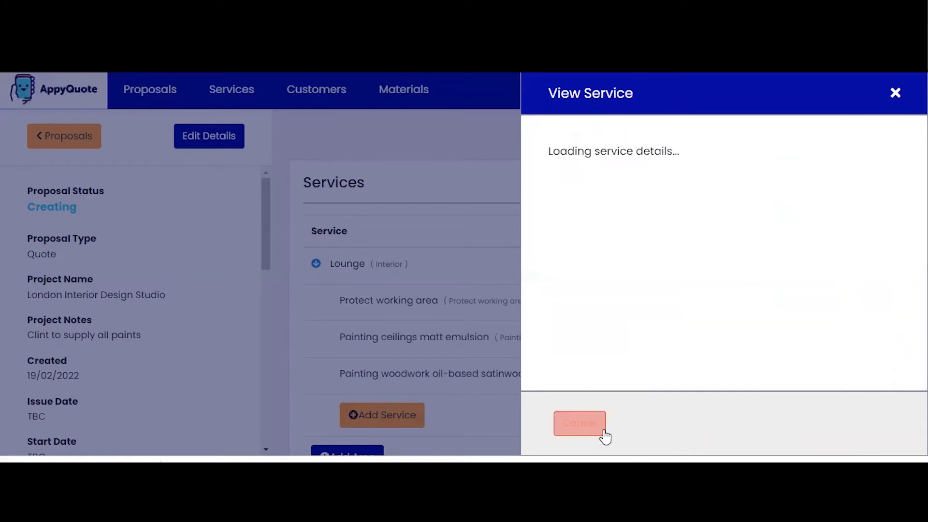
left_click(580, 424)
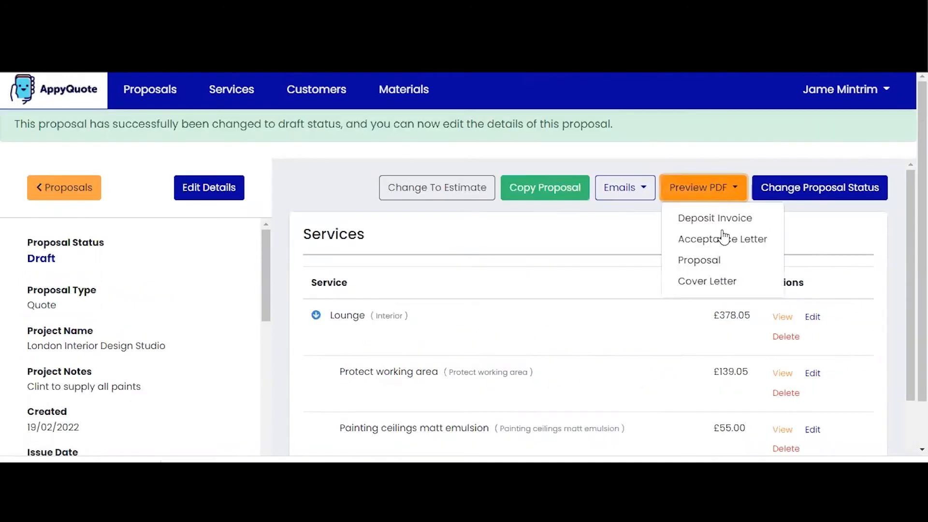
left_click(699, 260)
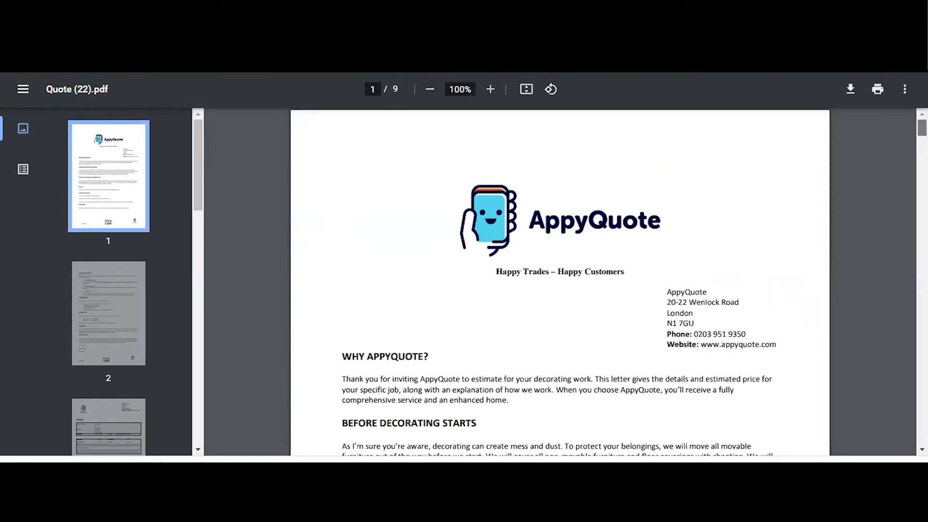
mouse_move(719, 190)
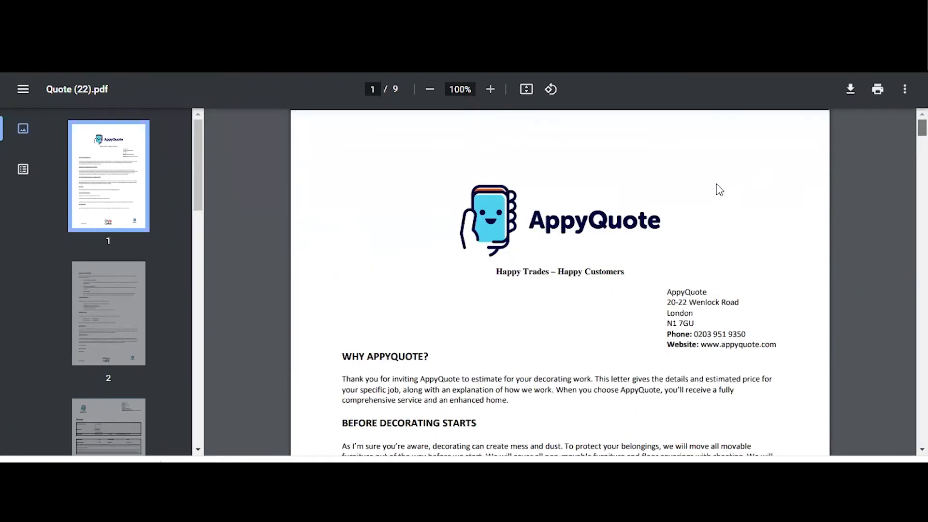
mouse_move(861, 213)
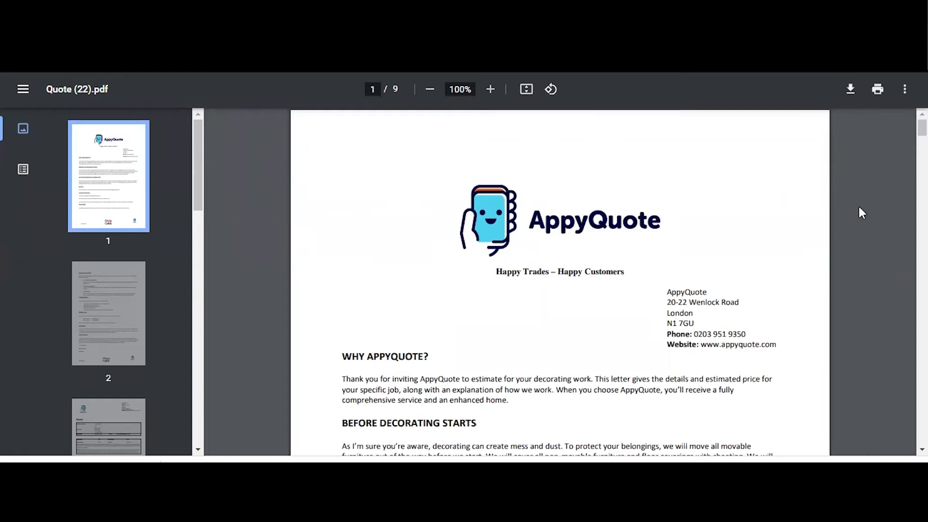
Scroll through the nine-page quote PDF to the £378.05 Schedule Of Works labour and materials costs
scroll("down", 3)
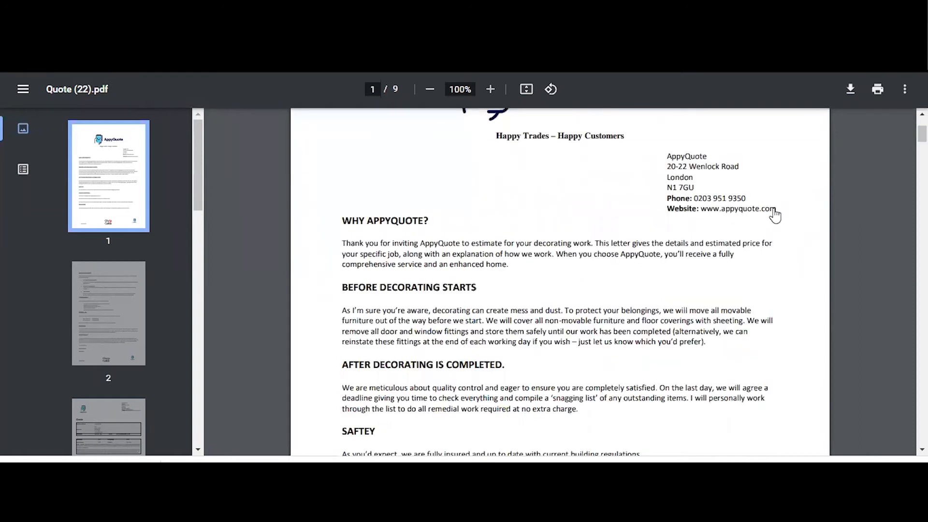
mouse_move(727, 225)
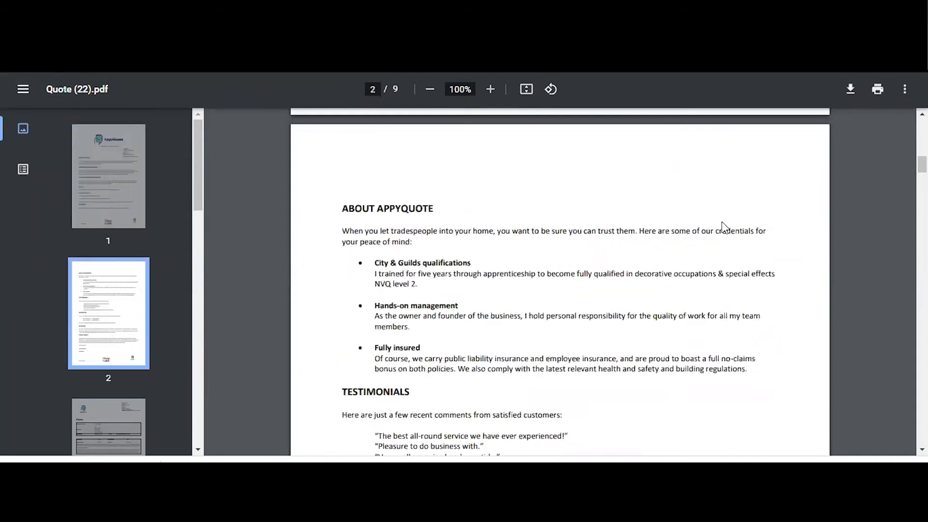
scroll("down", 3)
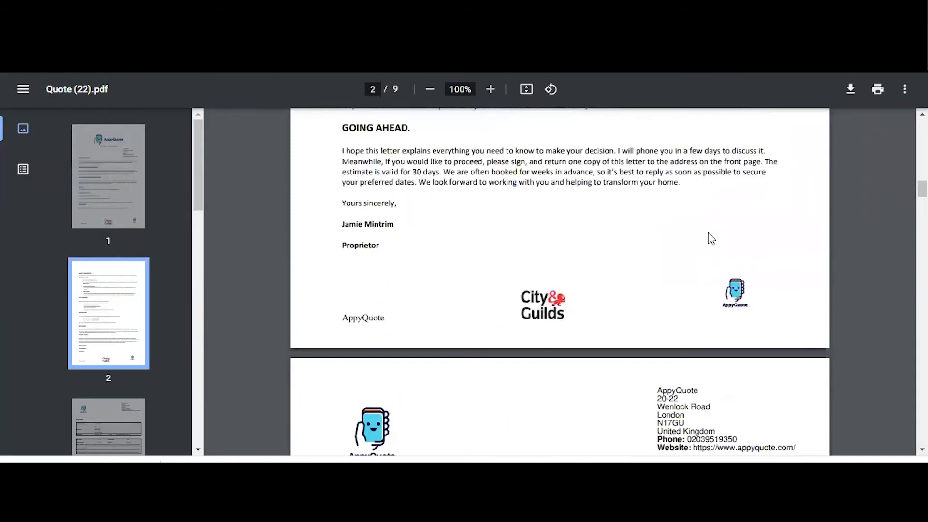
scroll("down", 3)
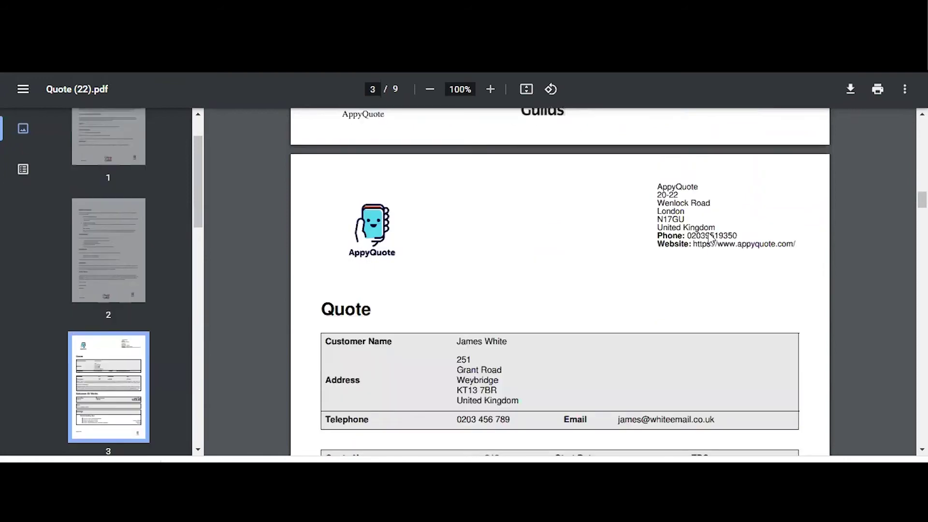
scroll("down", 3)
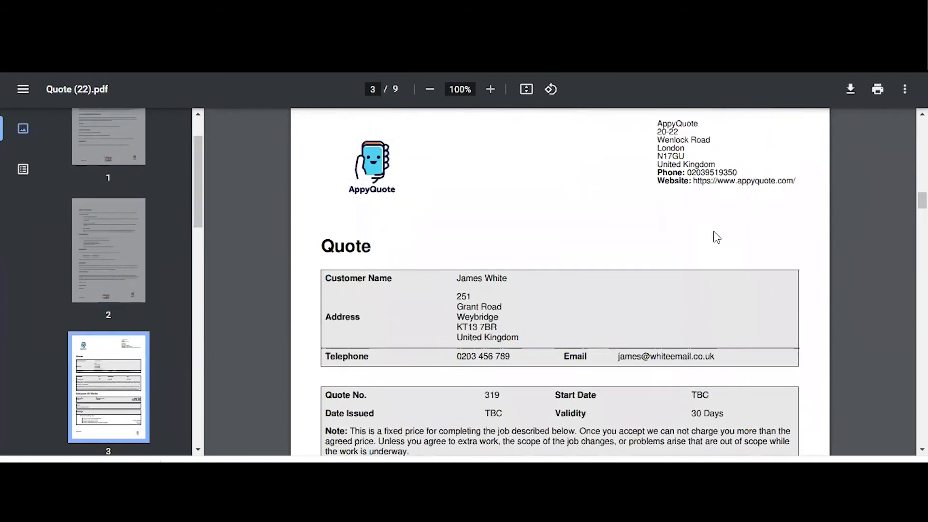
mouse_move(706, 229)
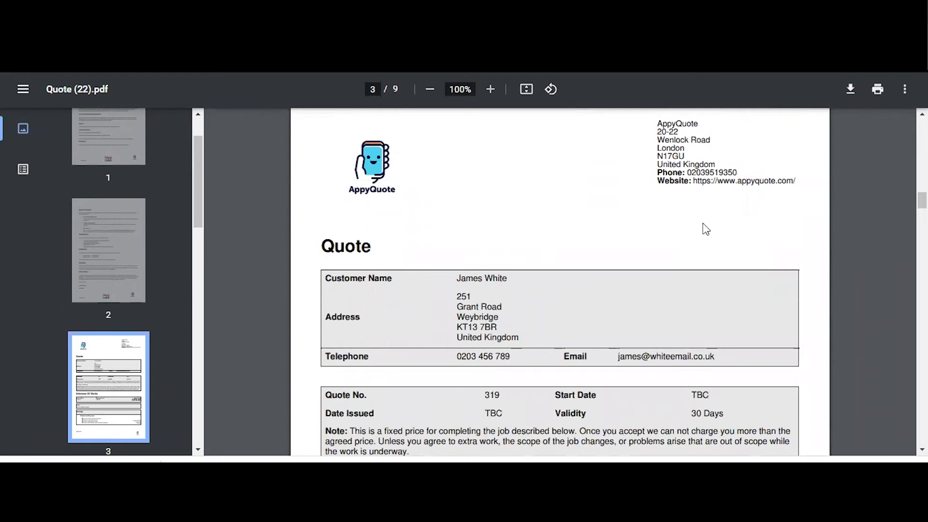
scroll("down", 3)
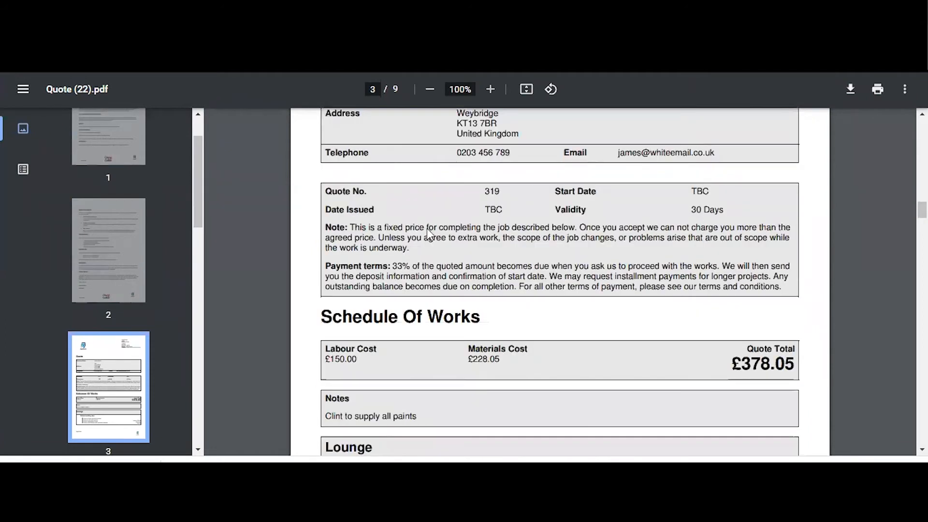
scroll("down", 3)
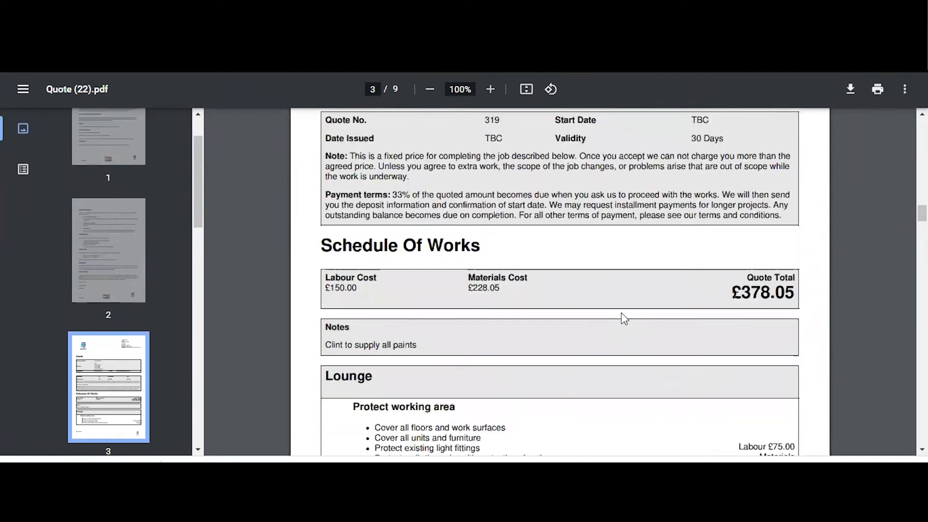
scroll("down", 3)
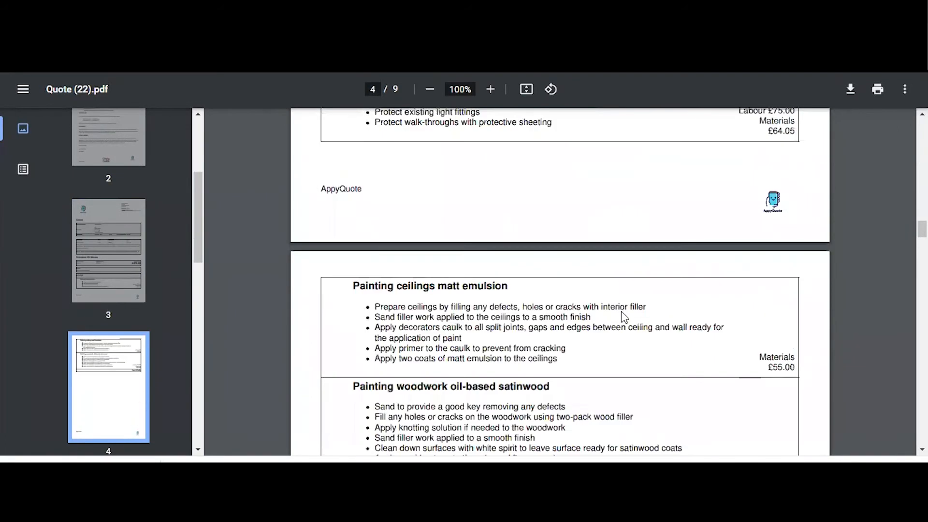
scroll("down", 3)
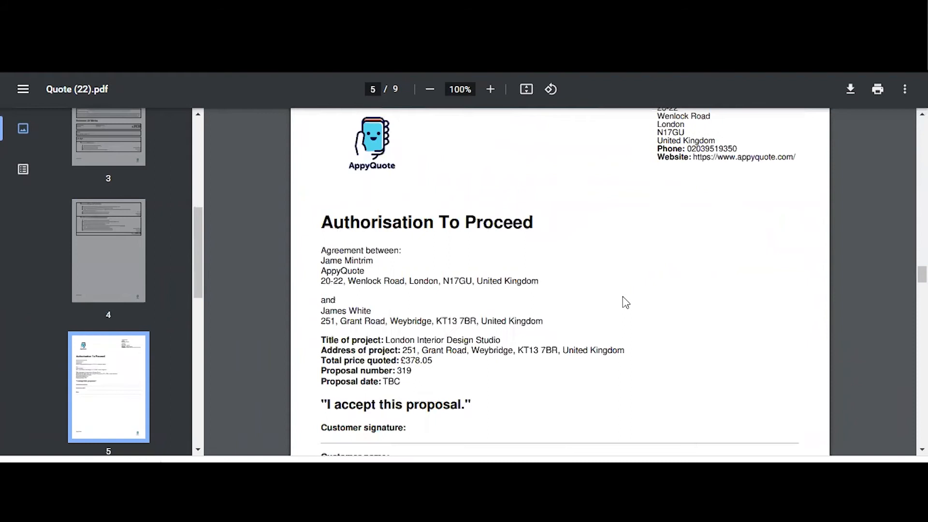
scroll("down", 3)
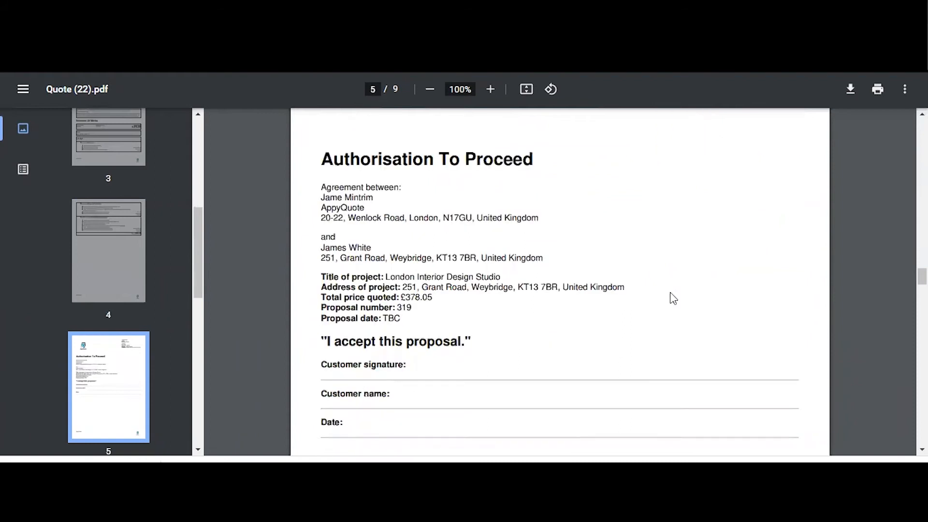
mouse_move(665, 234)
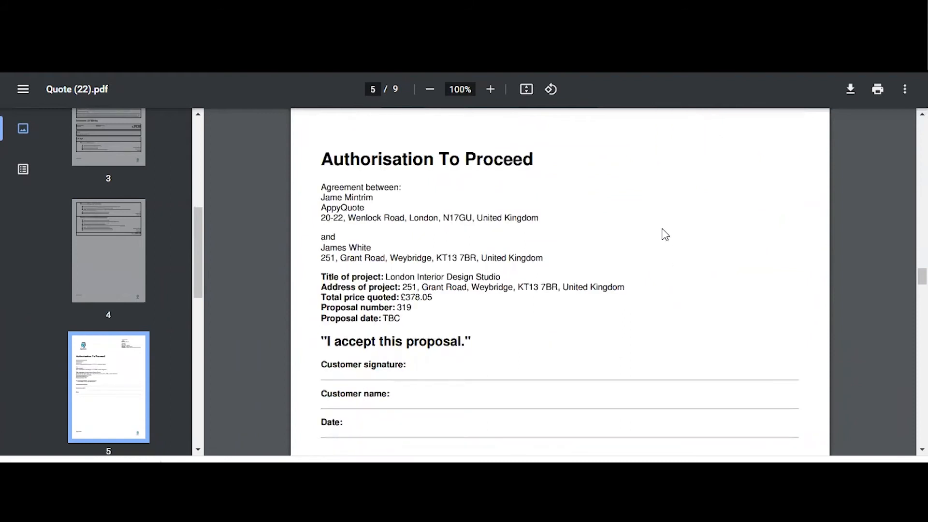
scroll("down", 3)
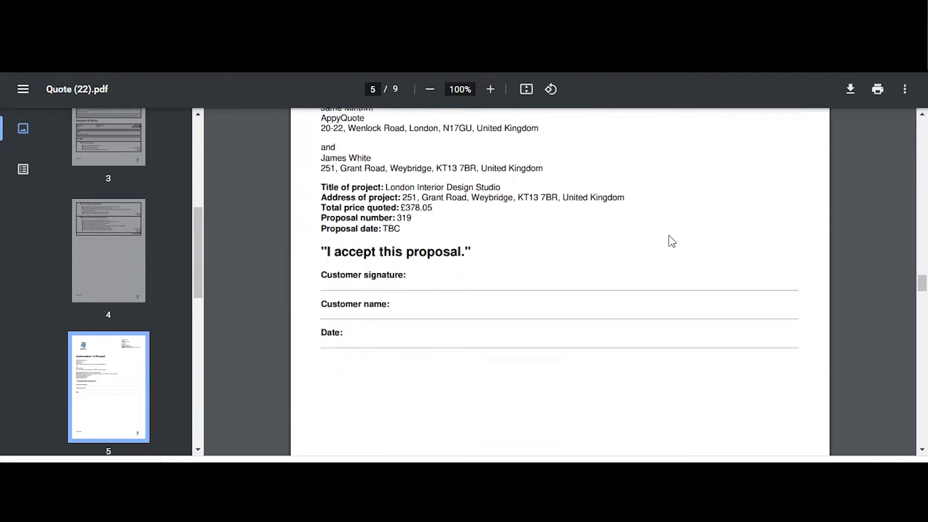
scroll("down", 3)
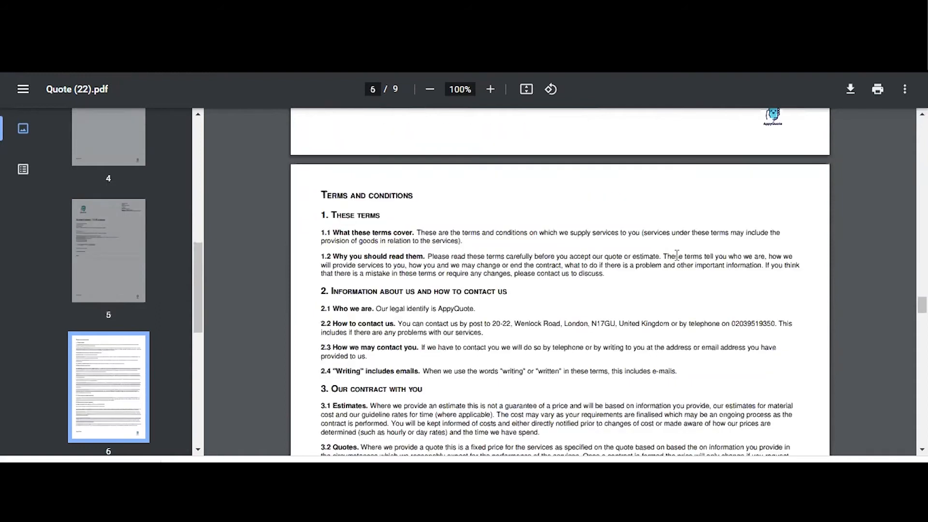
scroll("down", 3)
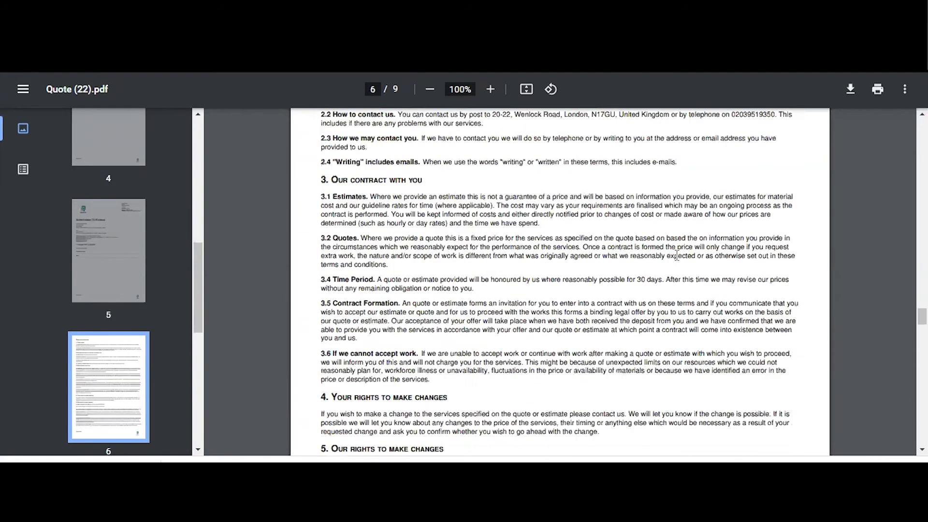
scroll("down", 3)
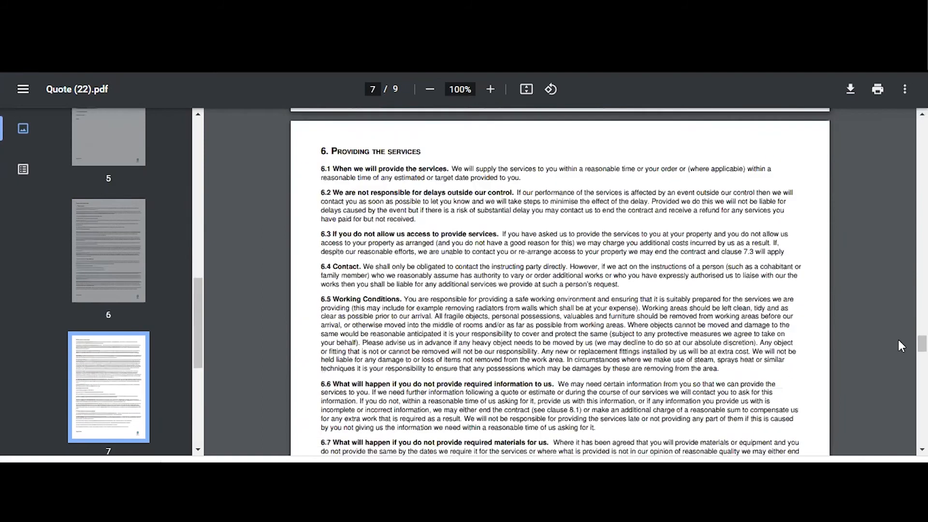
scroll("down", 3)
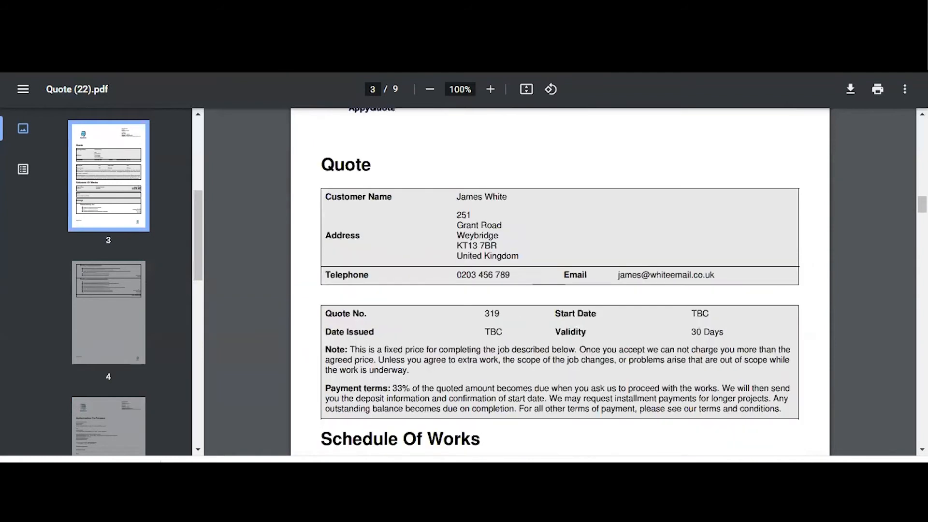
scroll("down", 3)
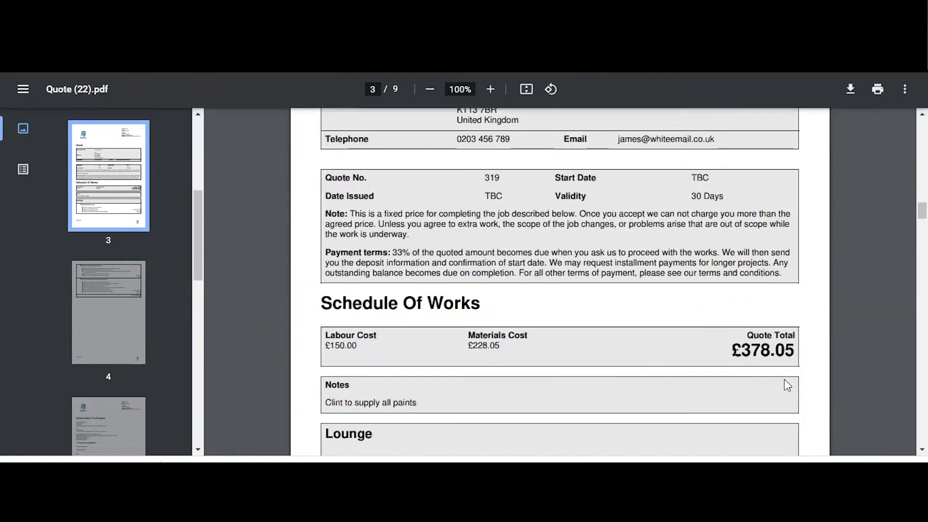
scroll("down", 3)
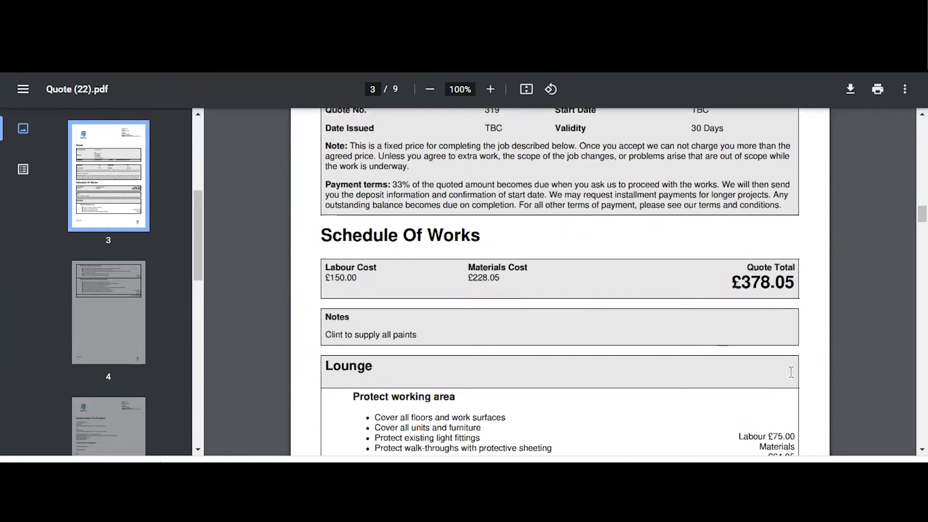
scroll("down", 3)
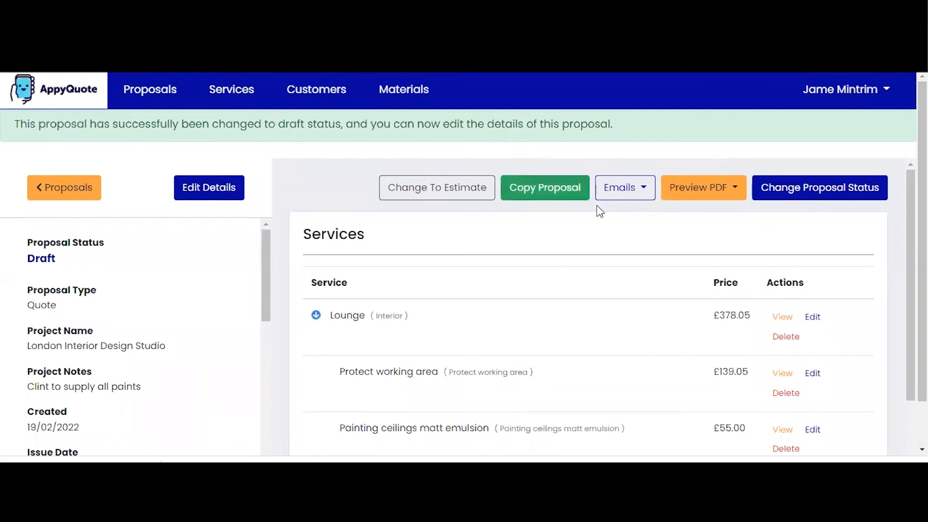
Set labour, materials and per-area cost breakdowns to Hidden in proposal details and save
left_click(209, 188)
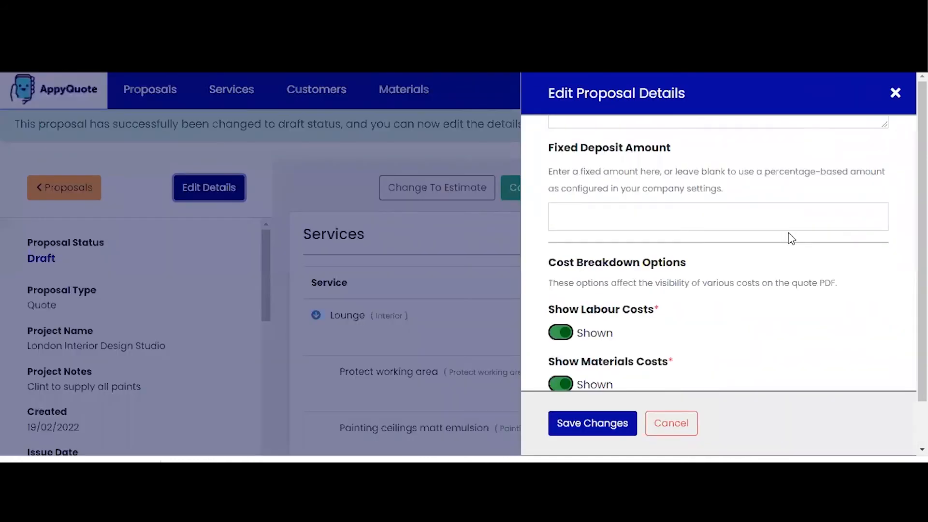
scroll("down", 3)
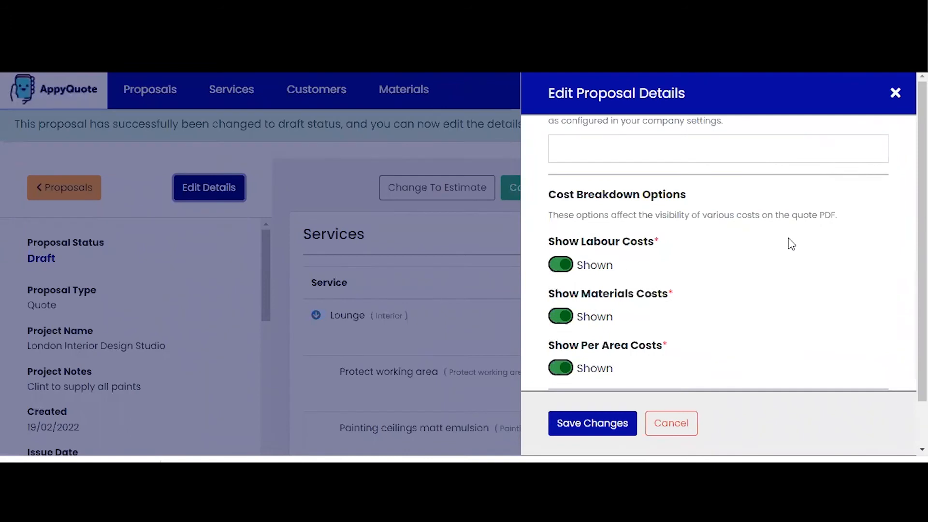
scroll("down", 3)
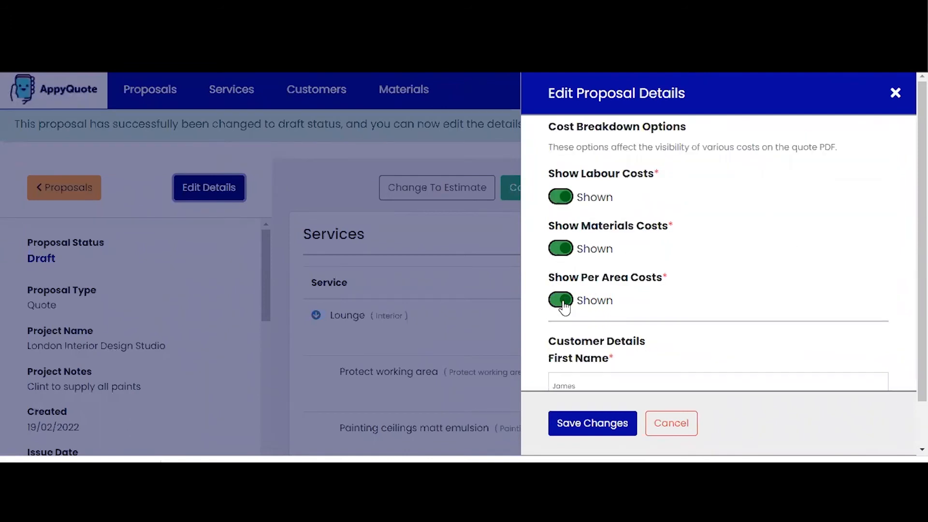
left_click(561, 300)
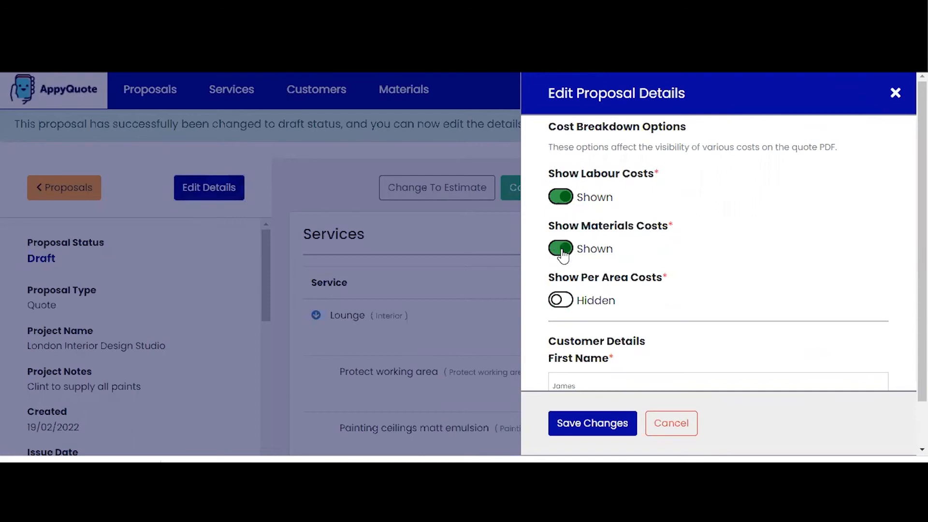
left_click(561, 250)
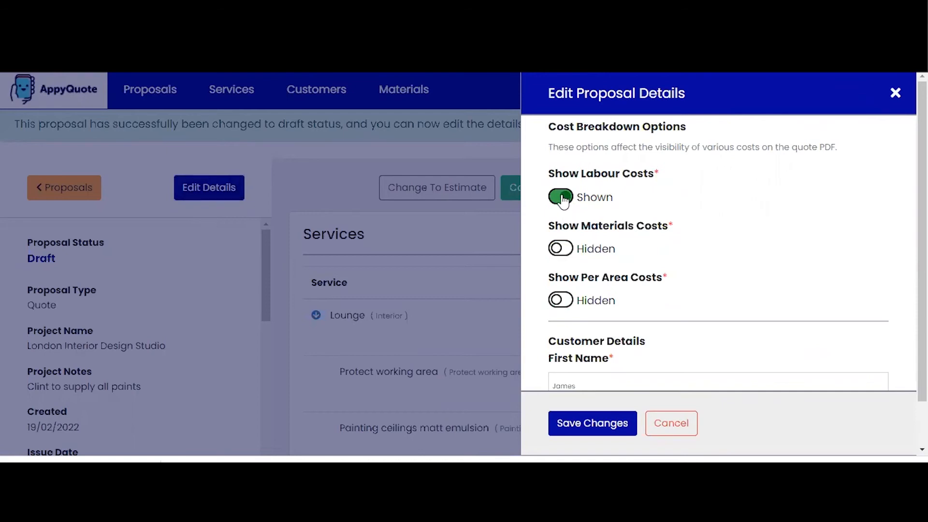
left_click(561, 198)
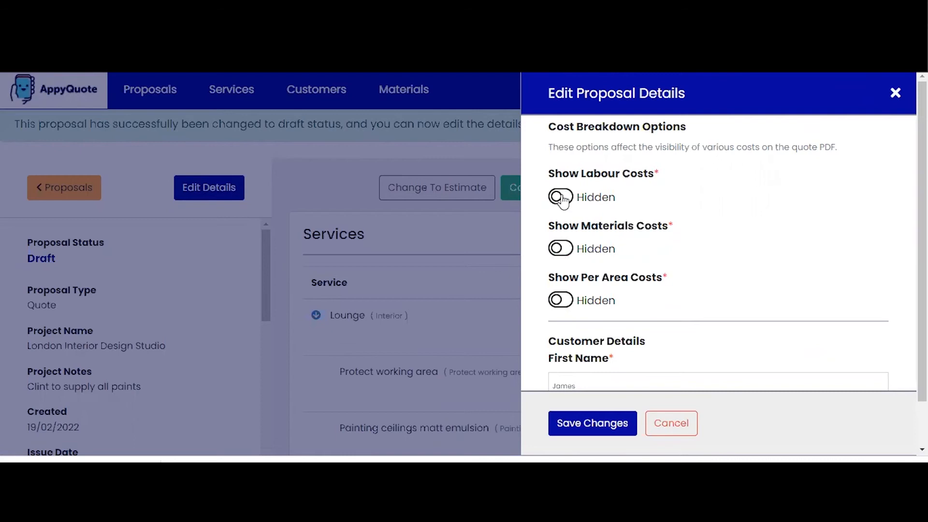
scroll("down", 3)
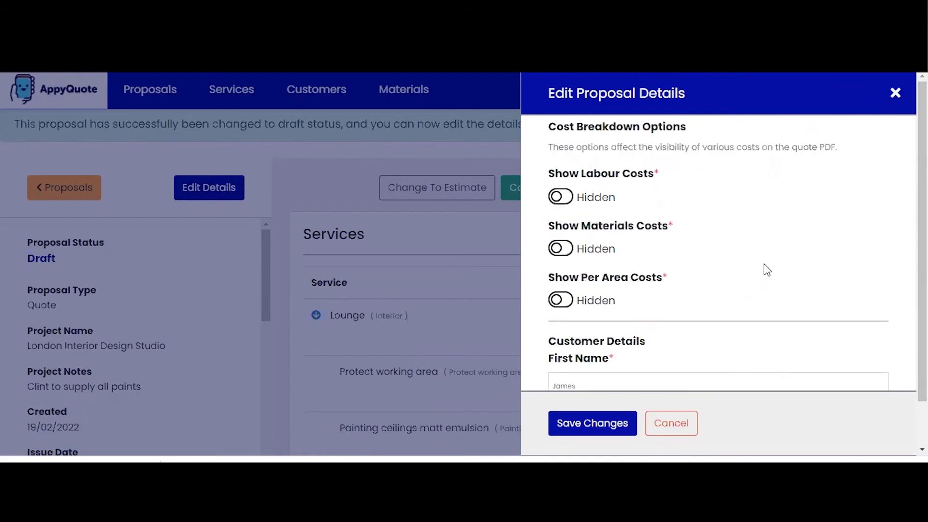
scroll("down", 3)
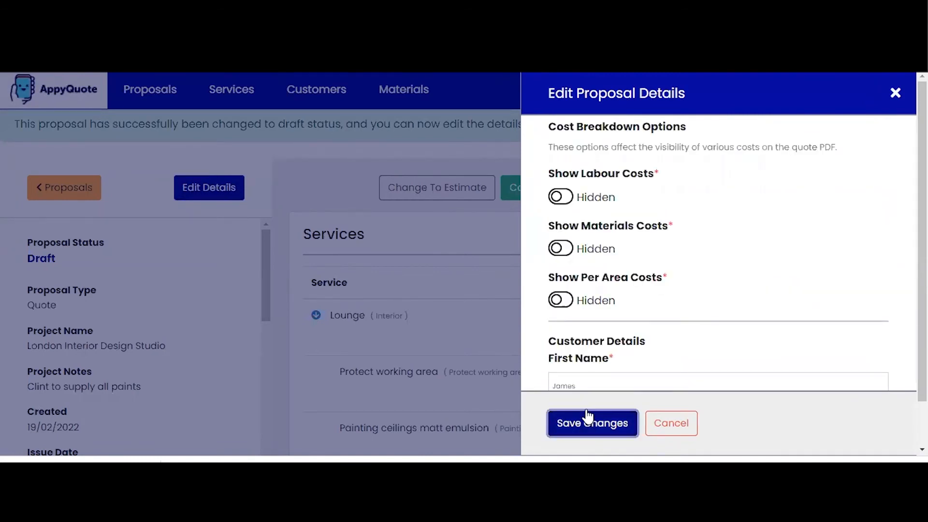
left_click(592, 423)
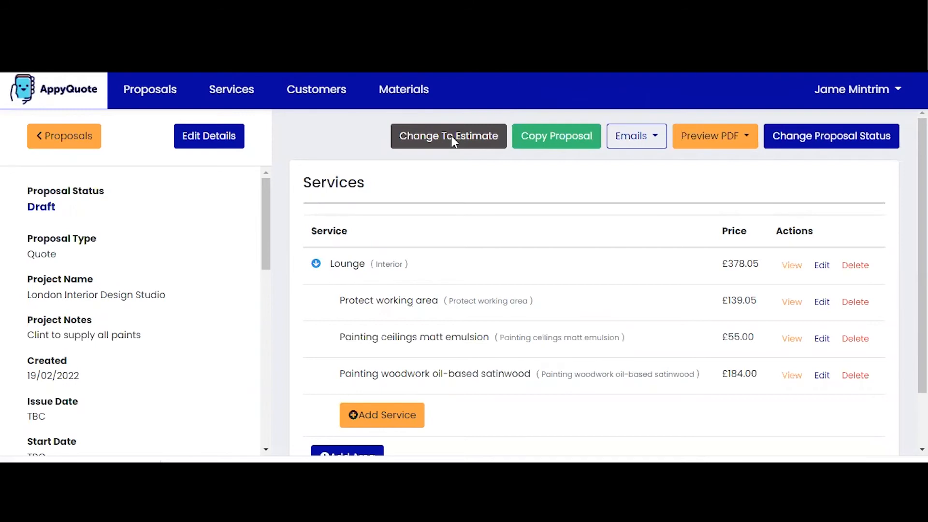
Change the proposal to an Estimate and preview its PDF
left_click(448, 136)
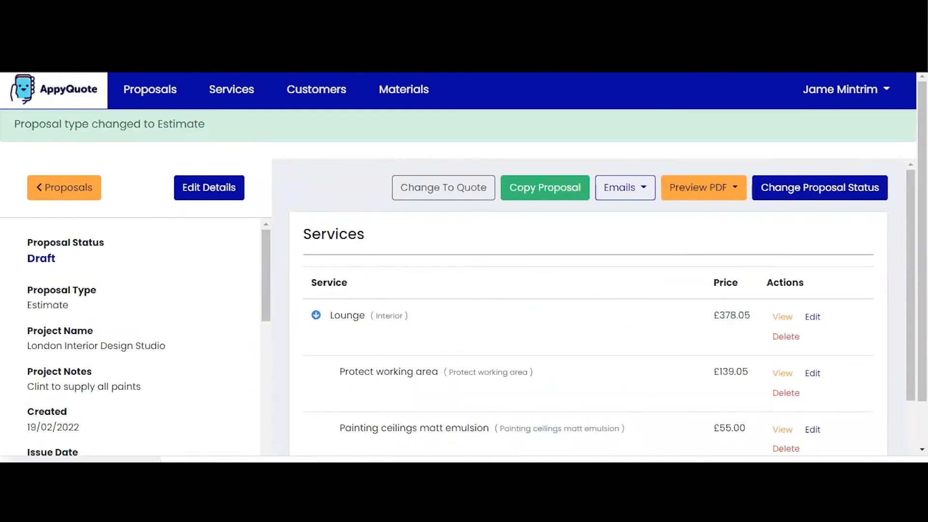
left_click(702, 188)
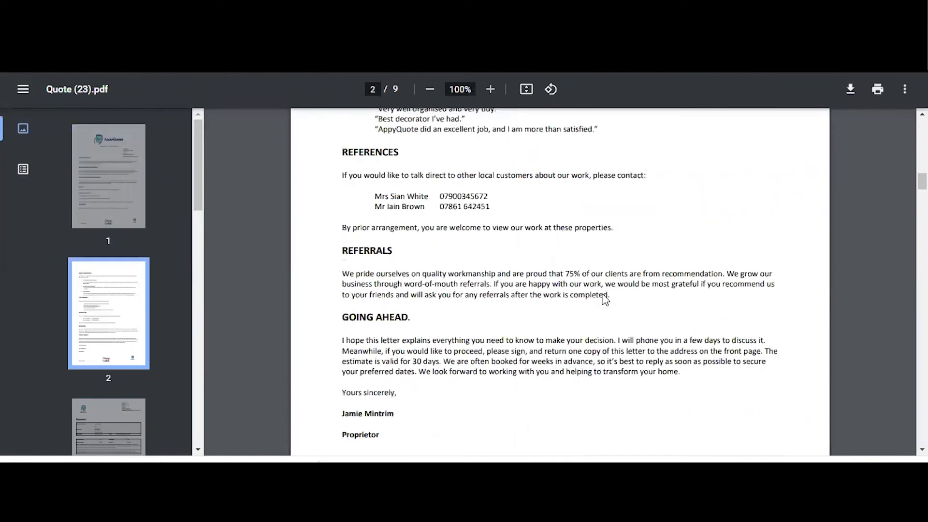
Scroll the estimate PDF to the £378.05 total showing Lounge works without cost breakdown
scroll("down", 3)
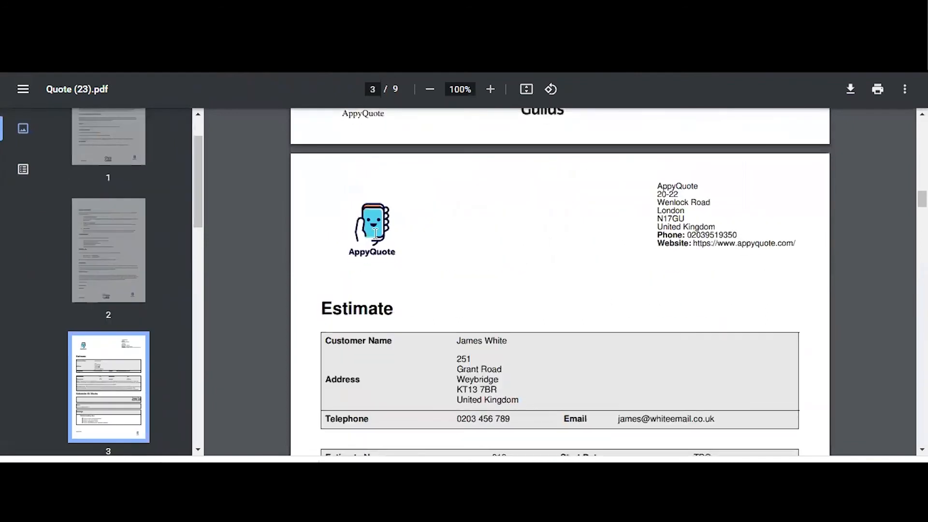
scroll("down", 3)
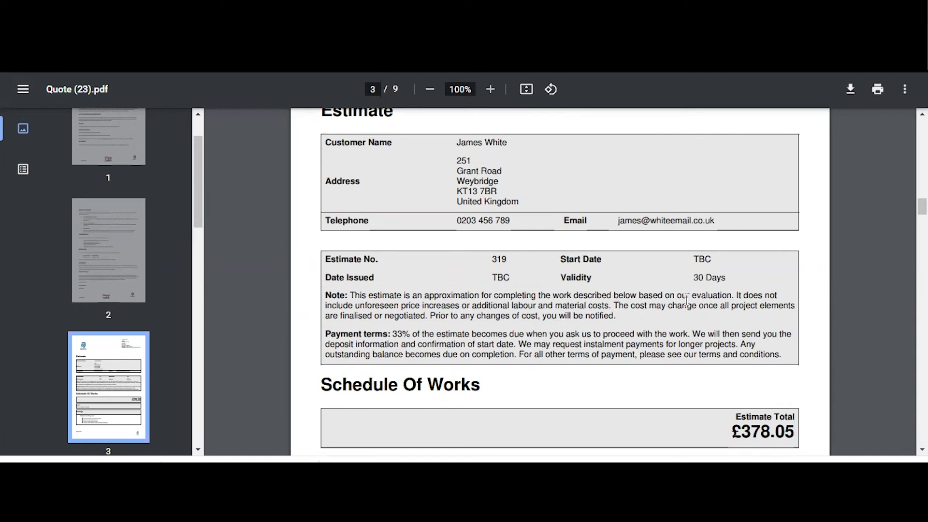
mouse_move(622, 295)
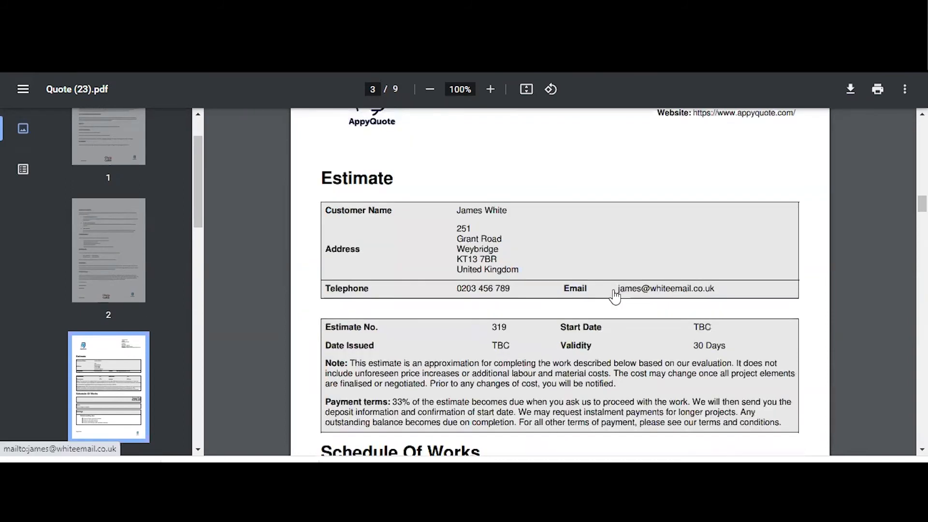
scroll("down", 3)
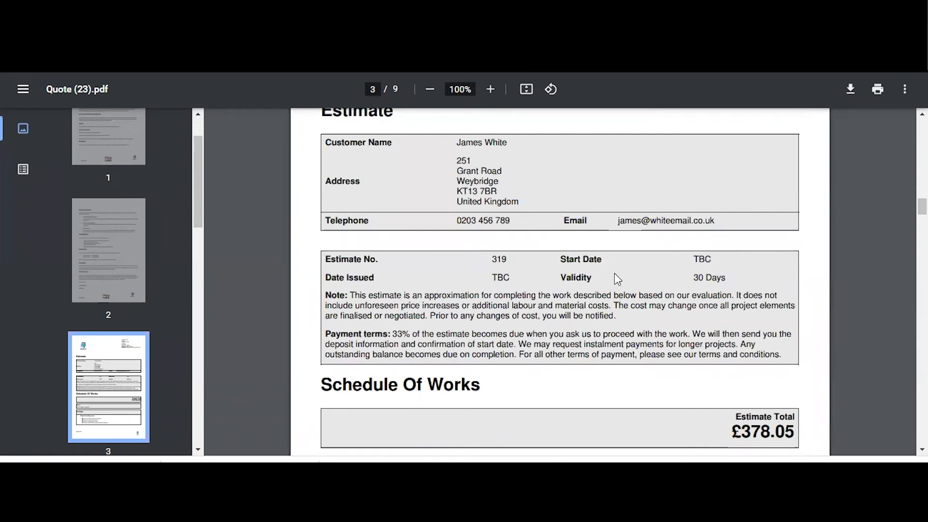
mouse_move(633, 271)
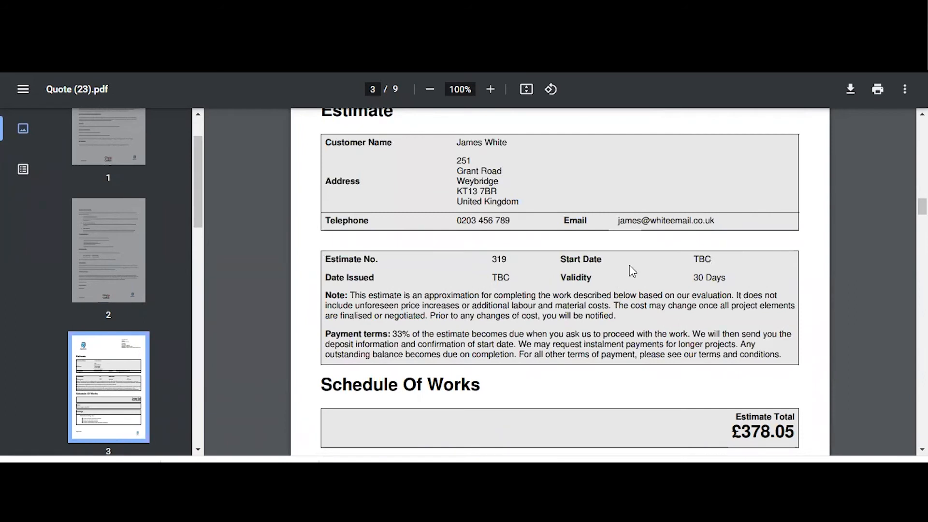
scroll("down", 3)
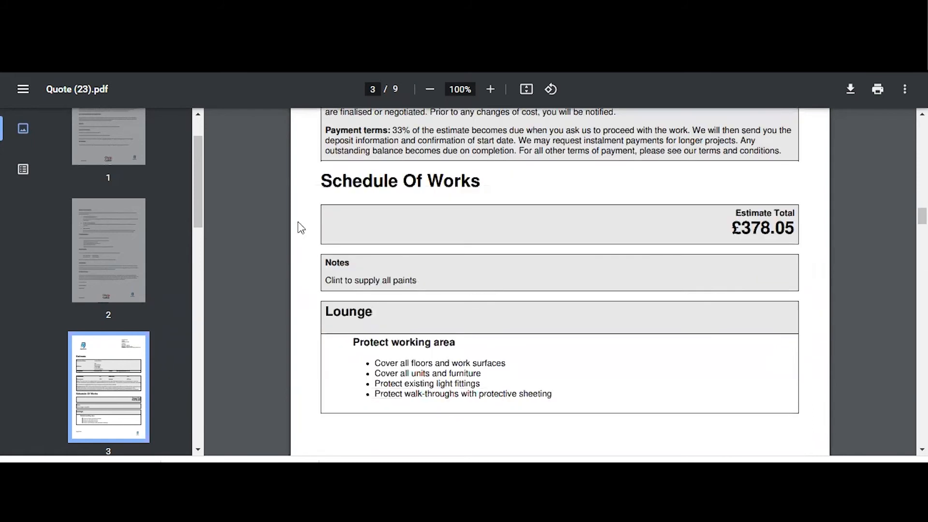
mouse_move(538, 235)
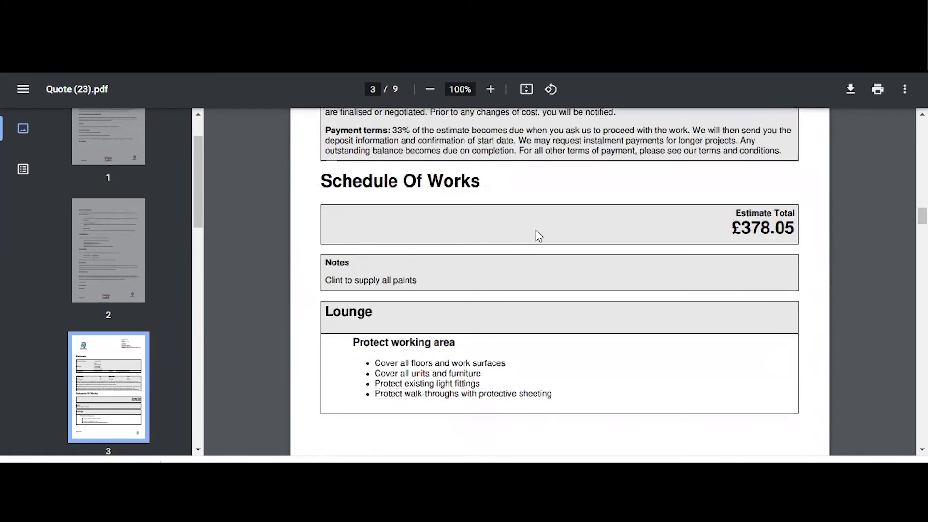
scroll("down", 3)
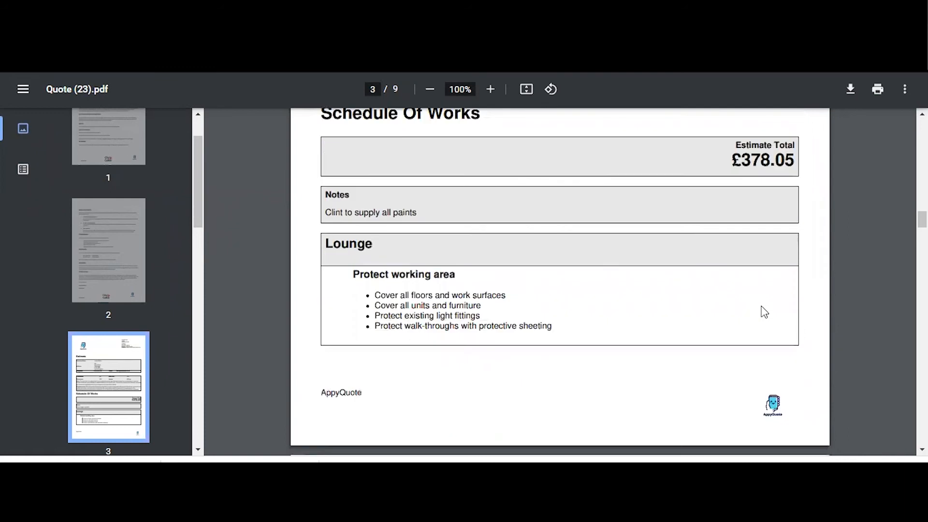
scroll("down", 3)
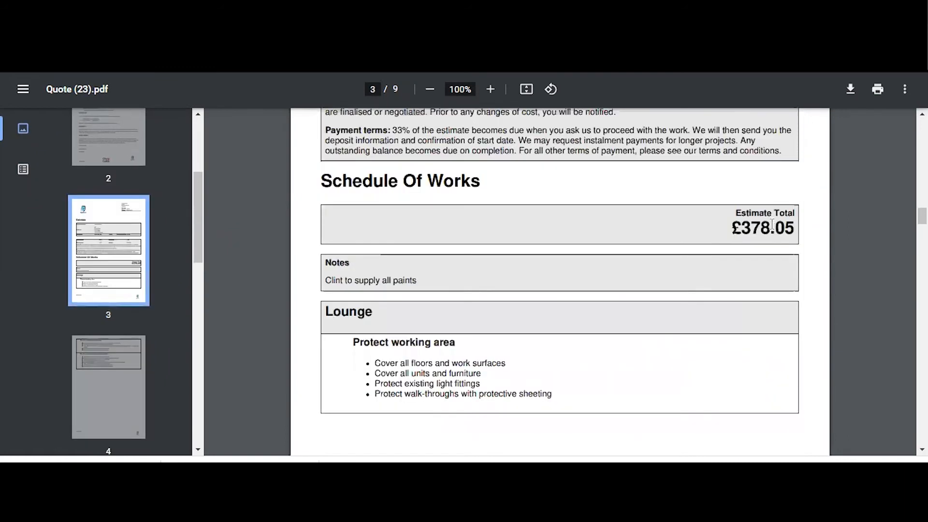
mouse_move(562, 256)
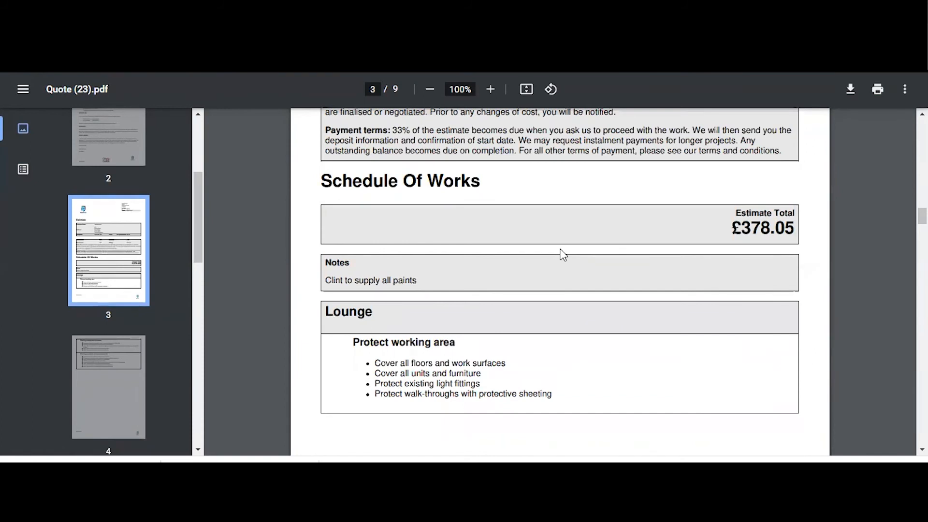
mouse_move(571, 238)
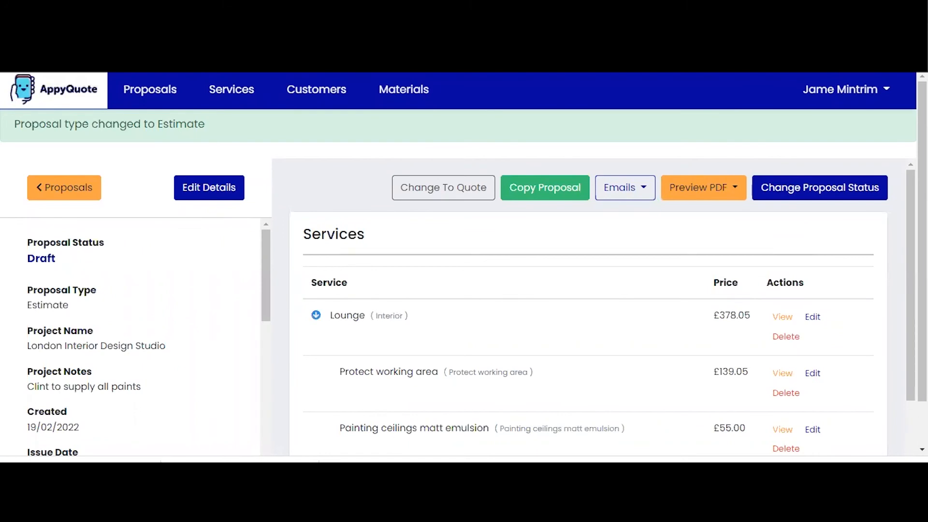
Add a Front exterior area at £0.00 and begin adding a service to it
scroll("down", 3)
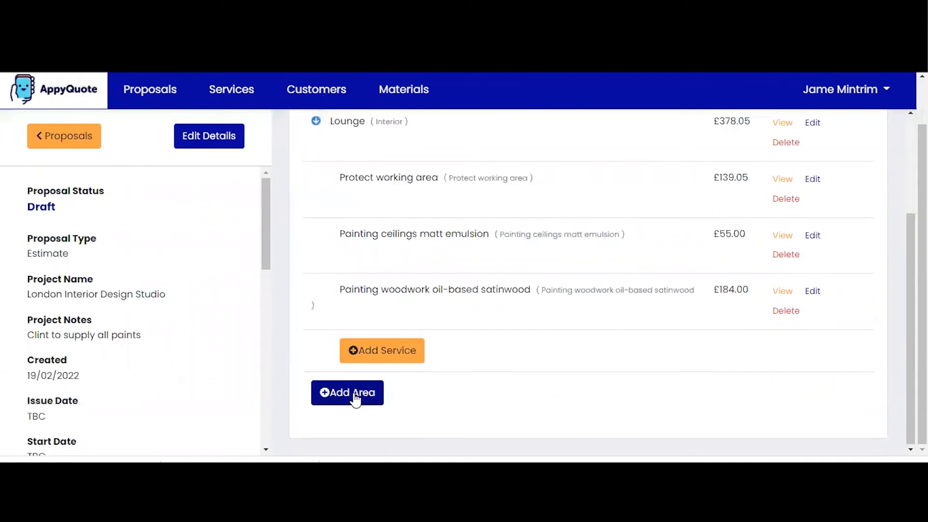
left_click(347, 392)
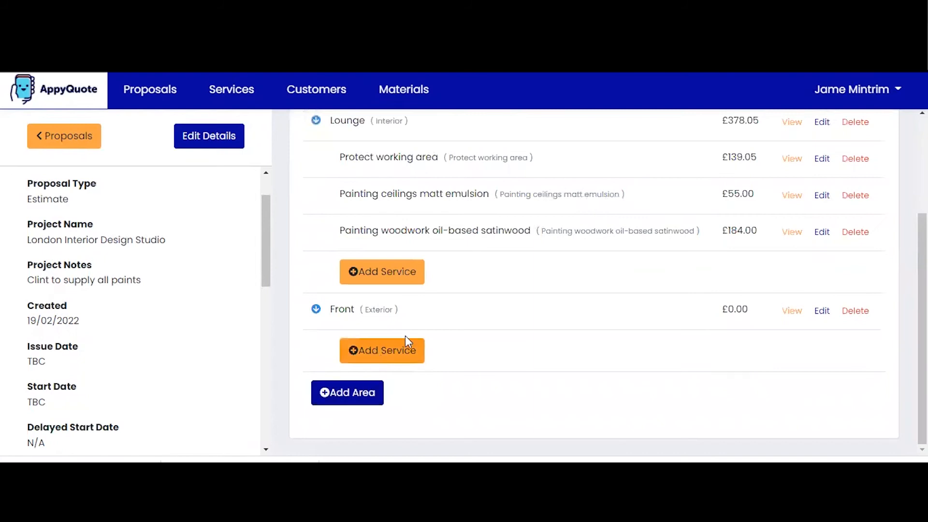
left_click(382, 351)
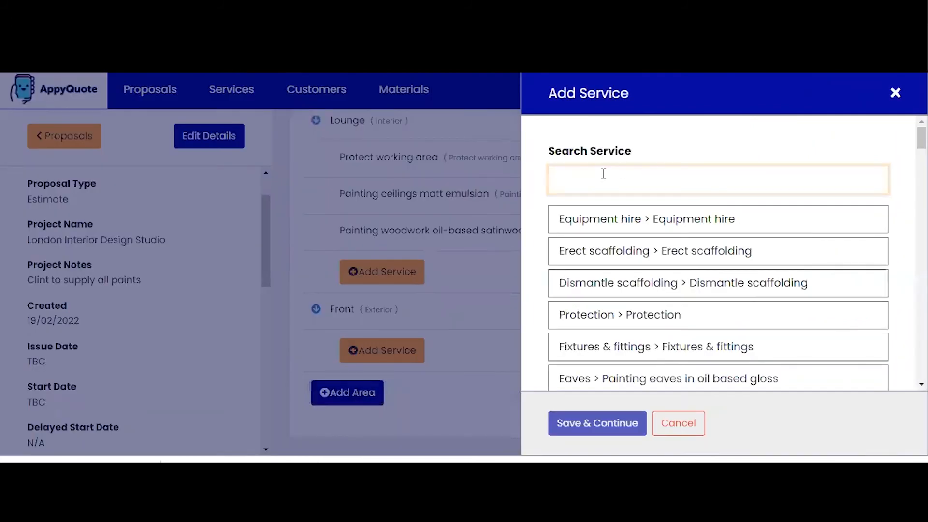
Add Painting masonry smooth render with £900 labour and five Dulux Masonry, totalling £1074.95
type("mason")
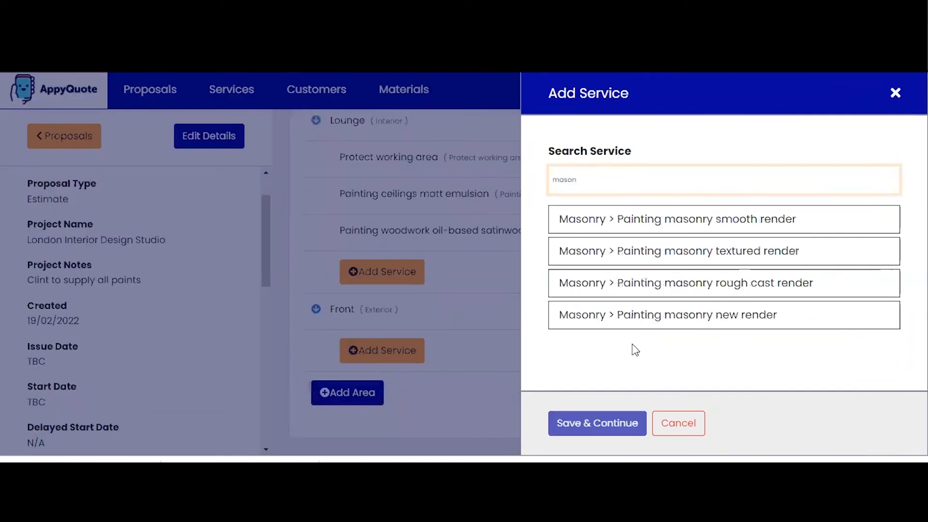
left_click(697, 218)
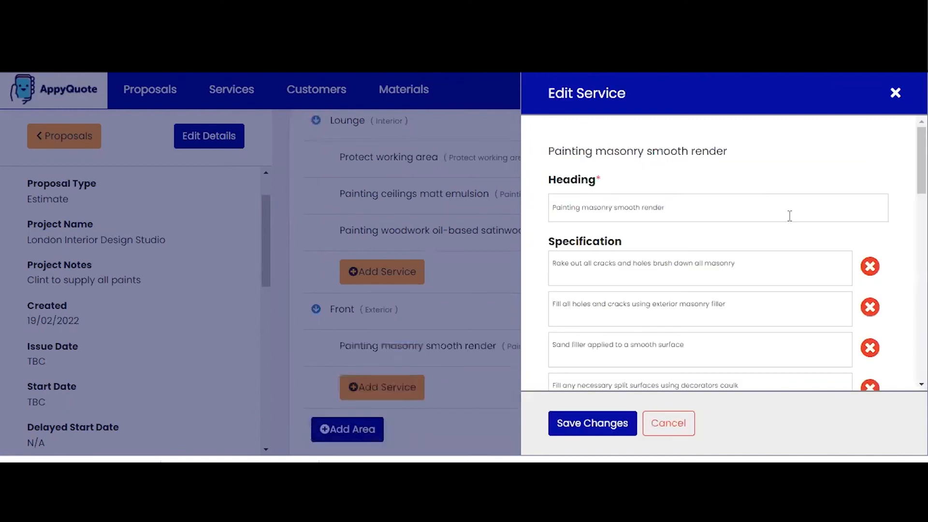
scroll("down", 3)
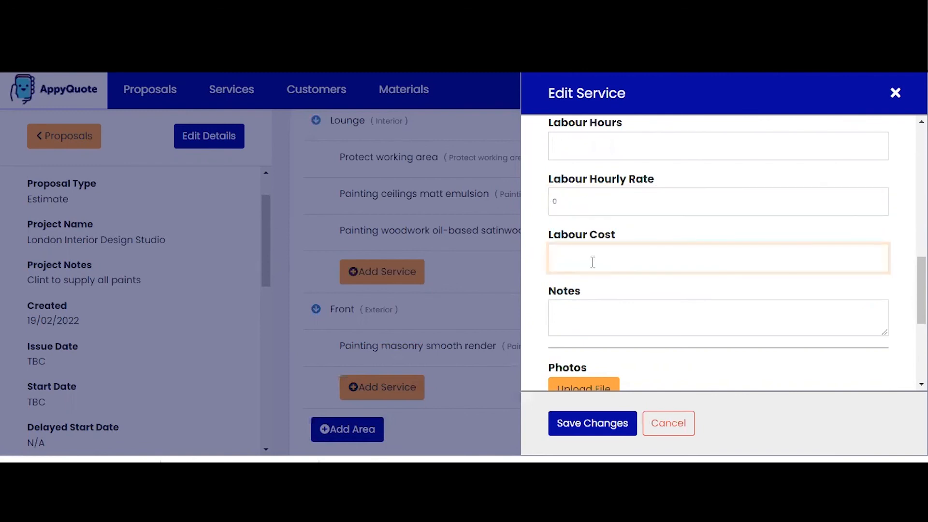
left_click(591, 259)
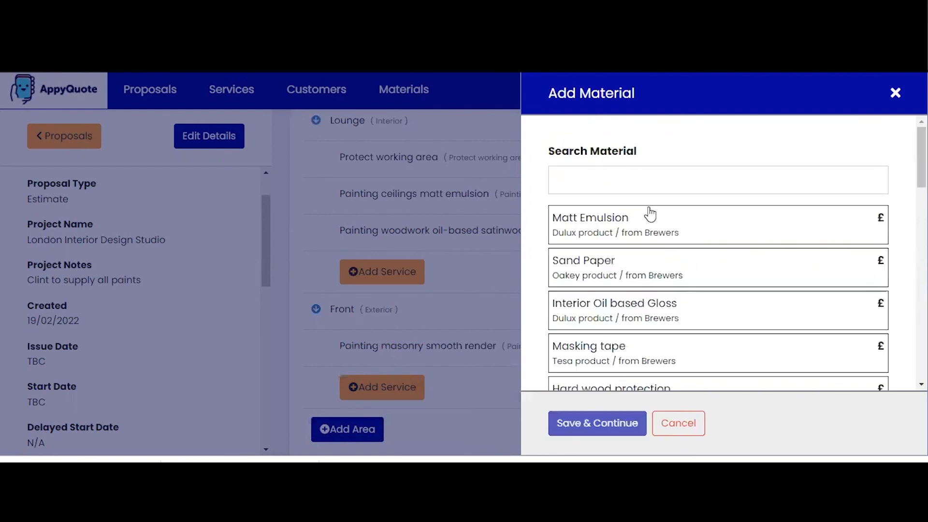
type("maso")
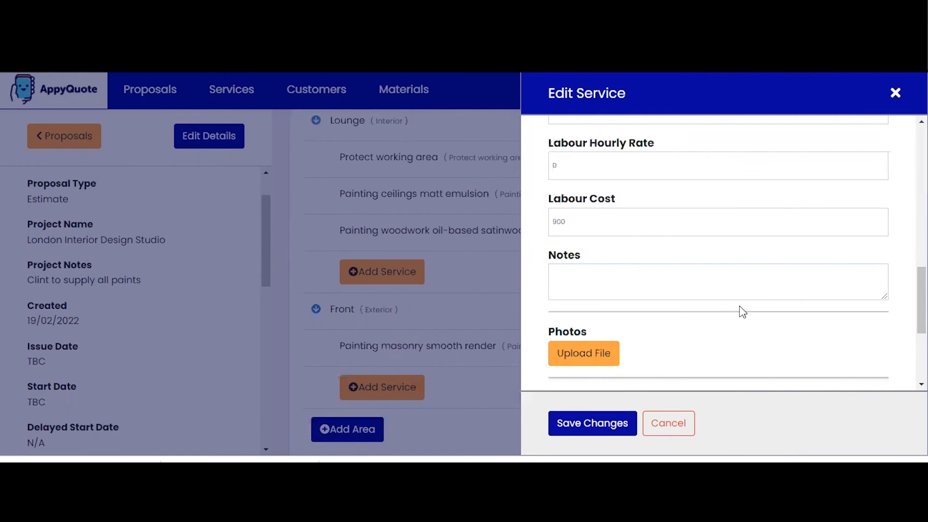
scroll("down", 3)
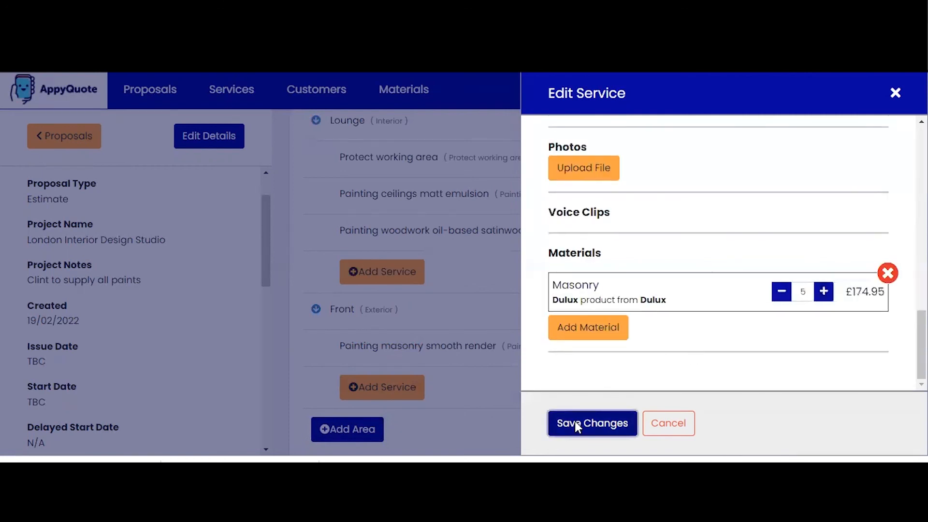
left_click(592, 424)
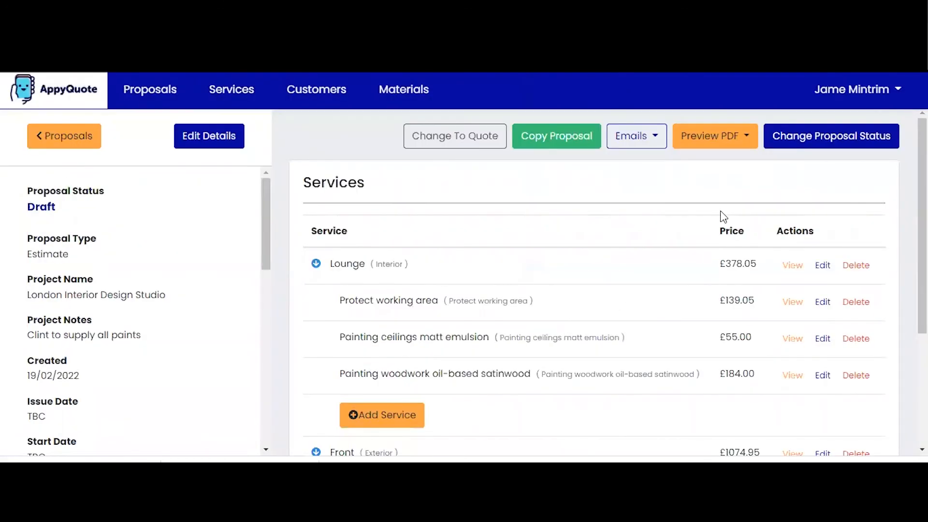
Scroll the estimate PDF to the Front masonry works and the £1453.00 total
scroll("down", 3)
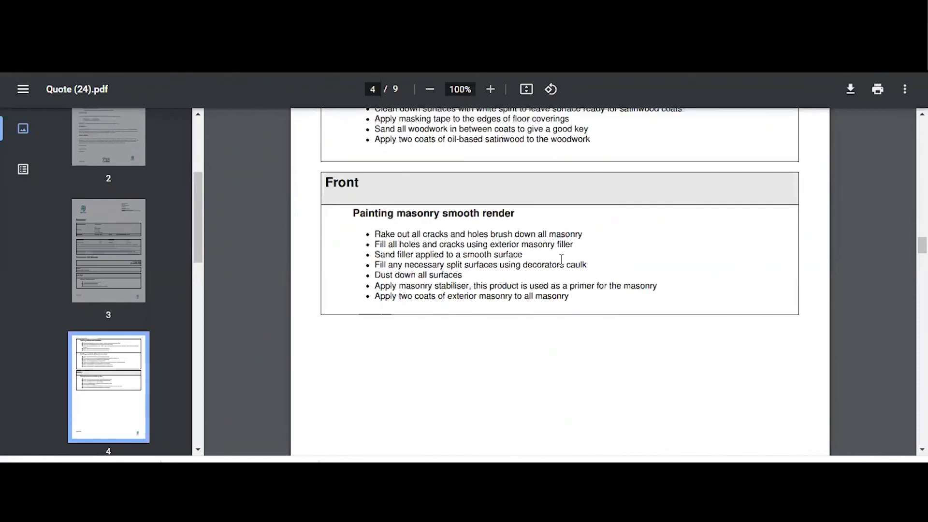
mouse_move(486, 237)
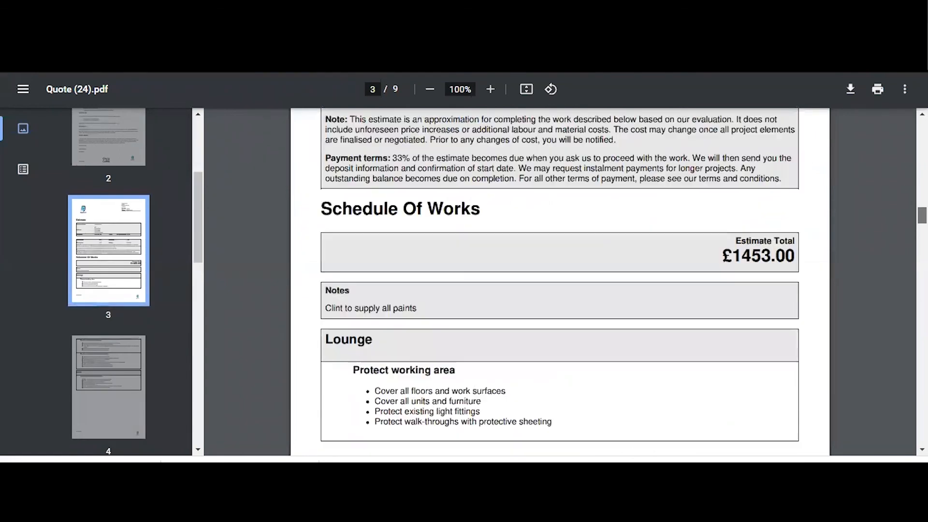
scroll("down", 3)
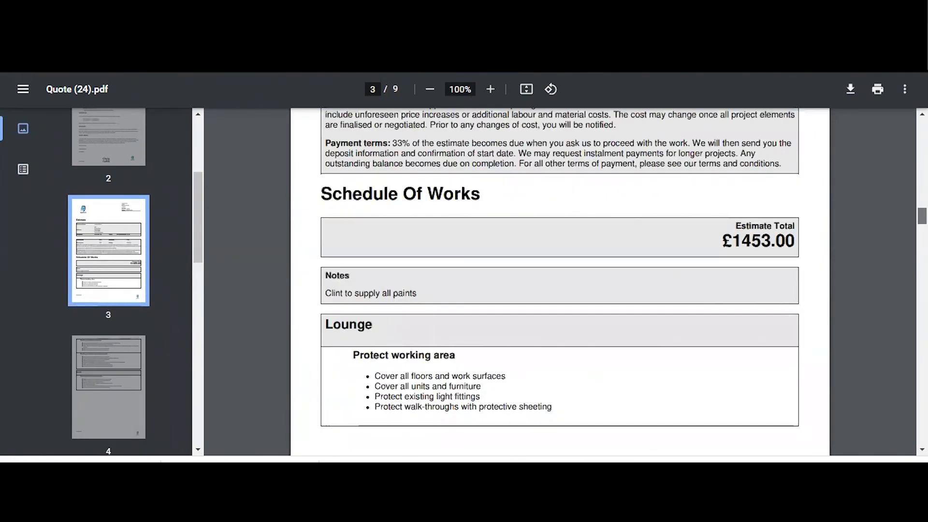
scroll("down", 3)
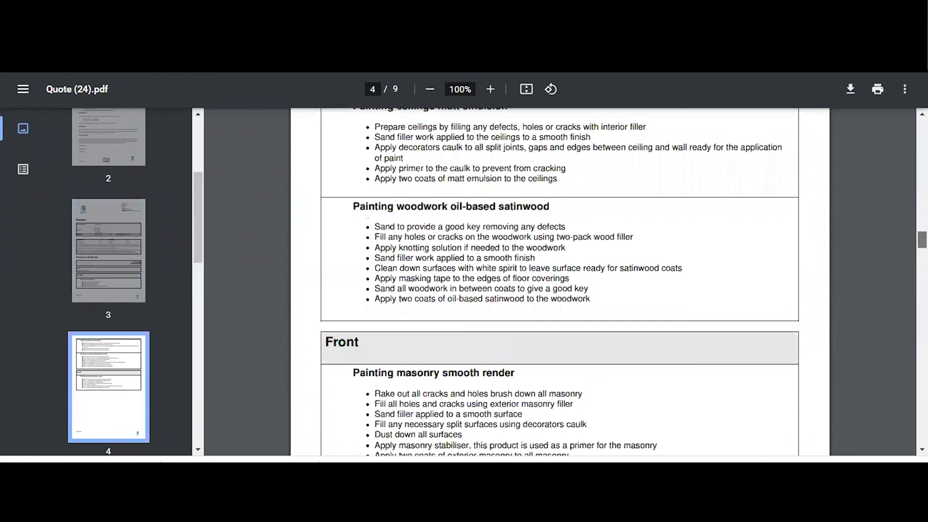